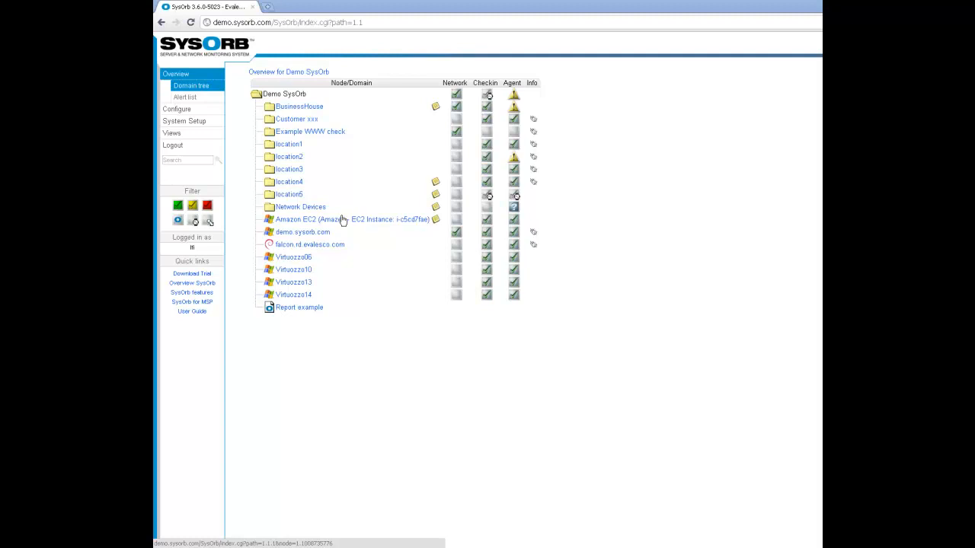
{"action": "mouse_move", "coordinate": [338, 219]}
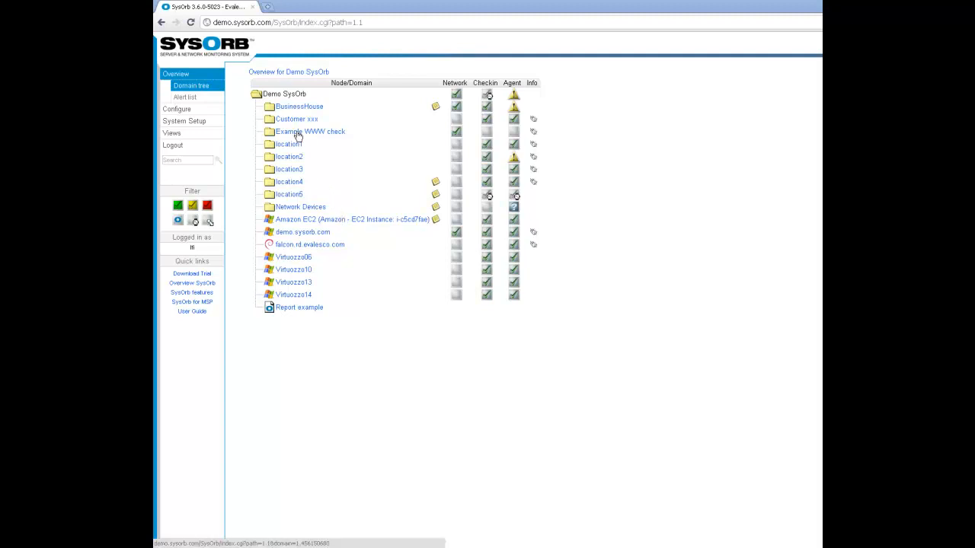
Go to the Example WWW check domain and show its configuration page.
{"action": "left_click", "coordinate": [310, 131]}
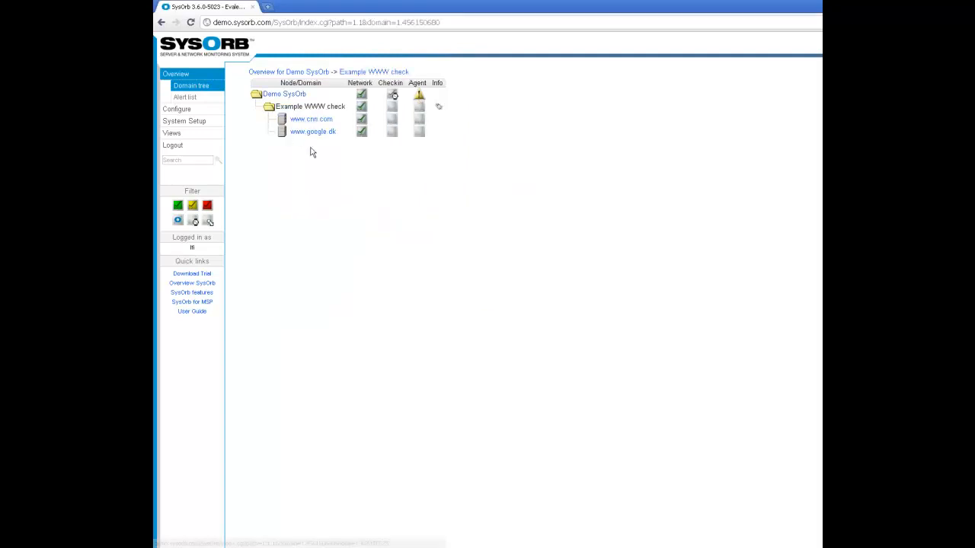
{"action": "mouse_move", "coordinate": [338, 174]}
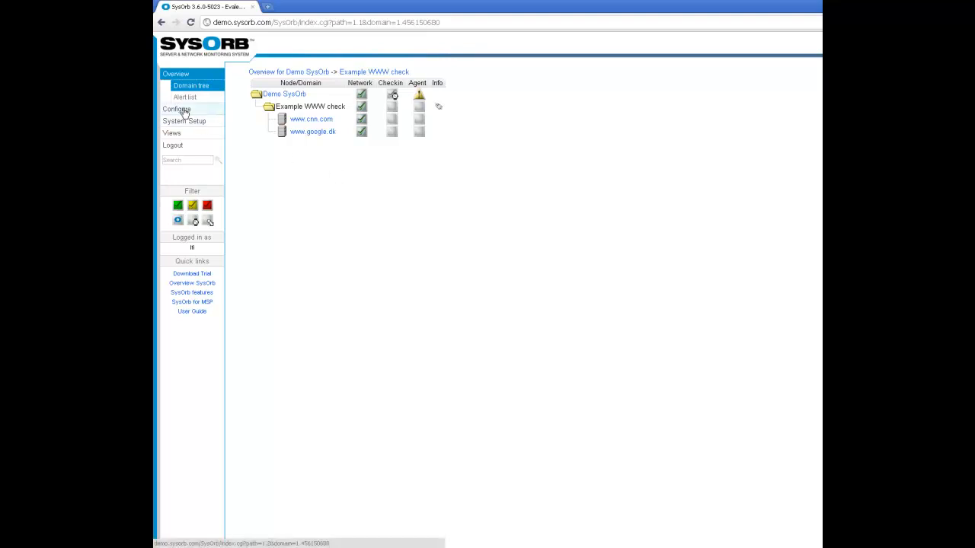
{"action": "left_click", "coordinate": [176, 110]}
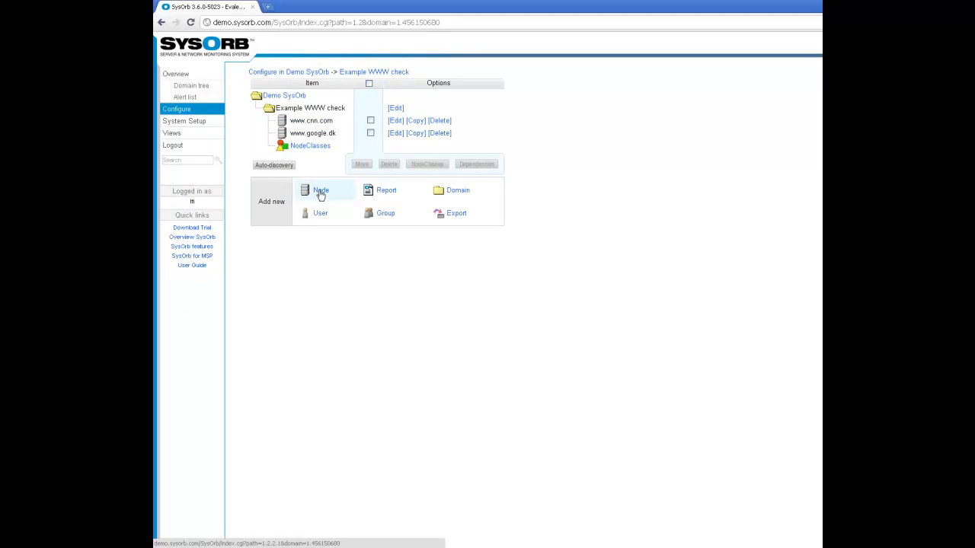
{"action": "left_click", "coordinate": [320, 190]}
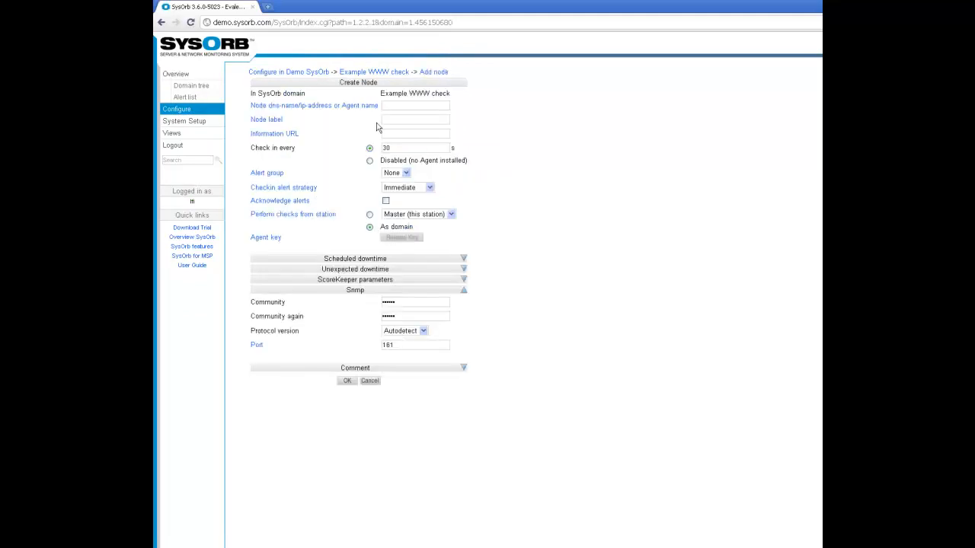
{"action": "left_click", "coordinate": [415, 105]}
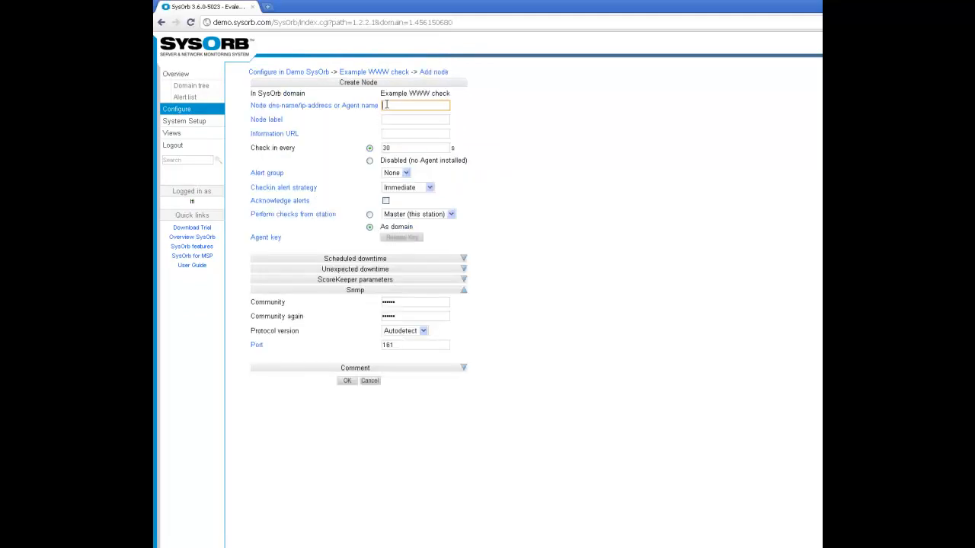
{"action": "type", "text": "www"}
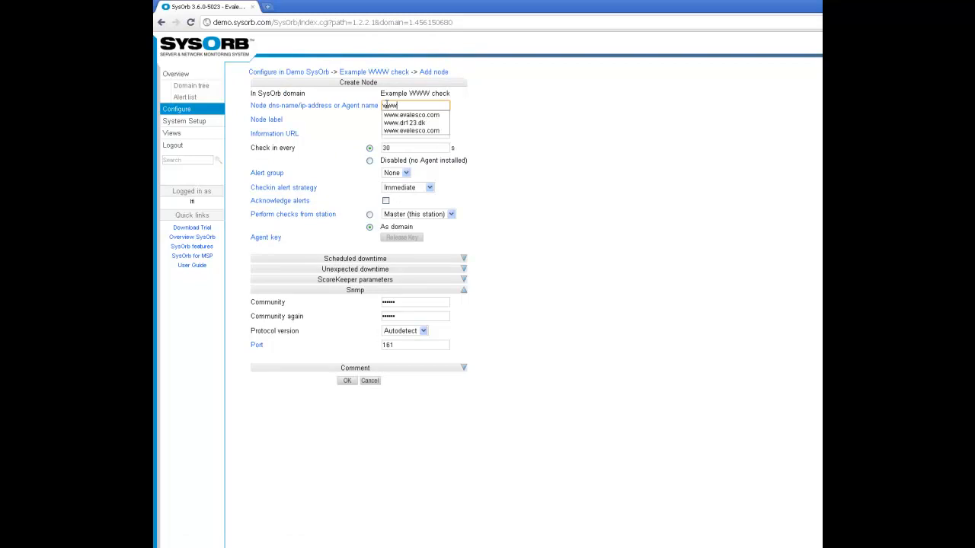
{"action": "type", "text": "evalesco.com"}
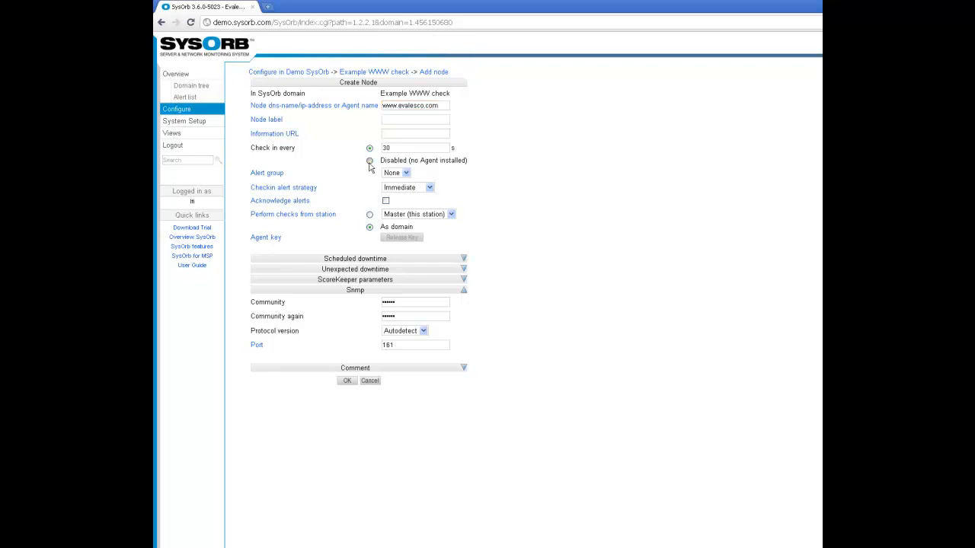
{"action": "left_click", "coordinate": [370, 160]}
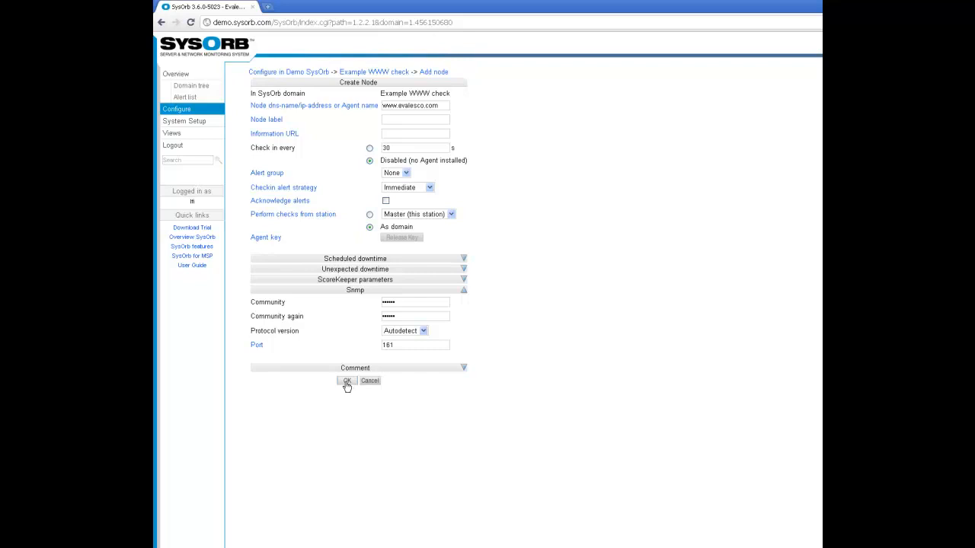
{"action": "left_click", "coordinate": [348, 381]}
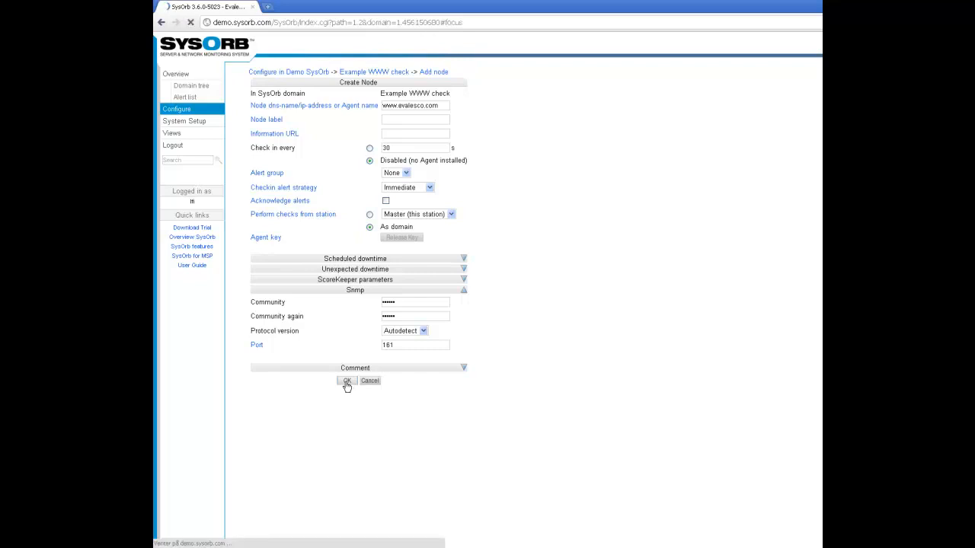
{"action": "left_click", "coordinate": [347, 380]}
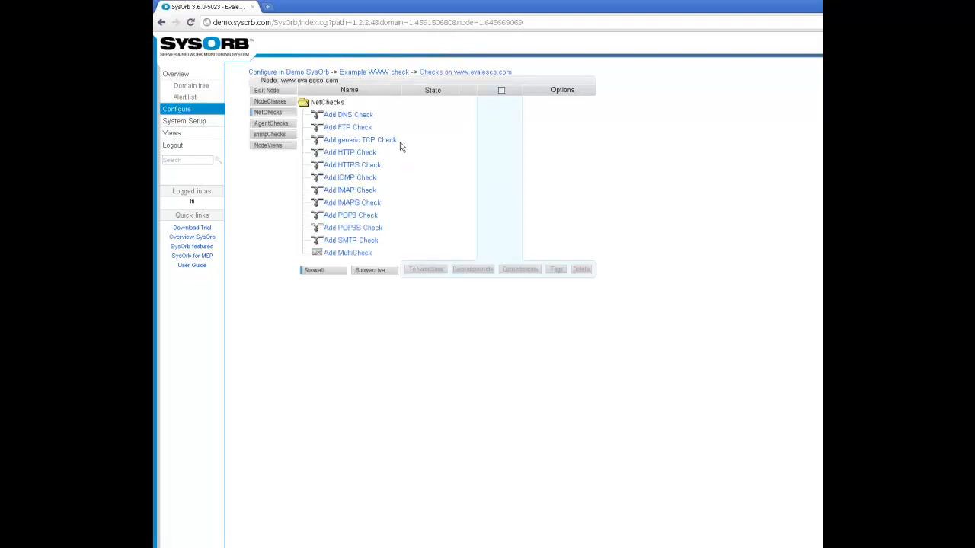
{"action": "mouse_move", "coordinate": [343, 155]}
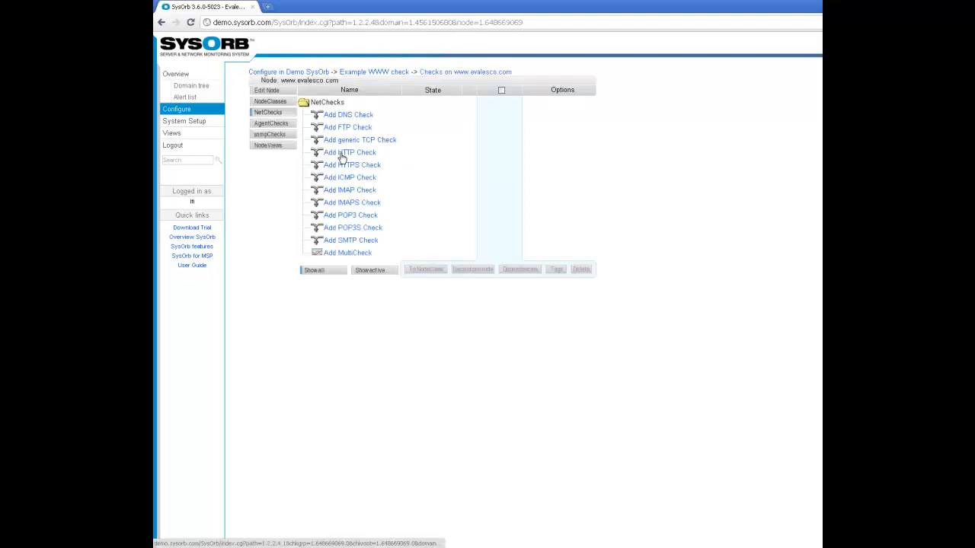
{"action": "left_click", "coordinate": [349, 153]}
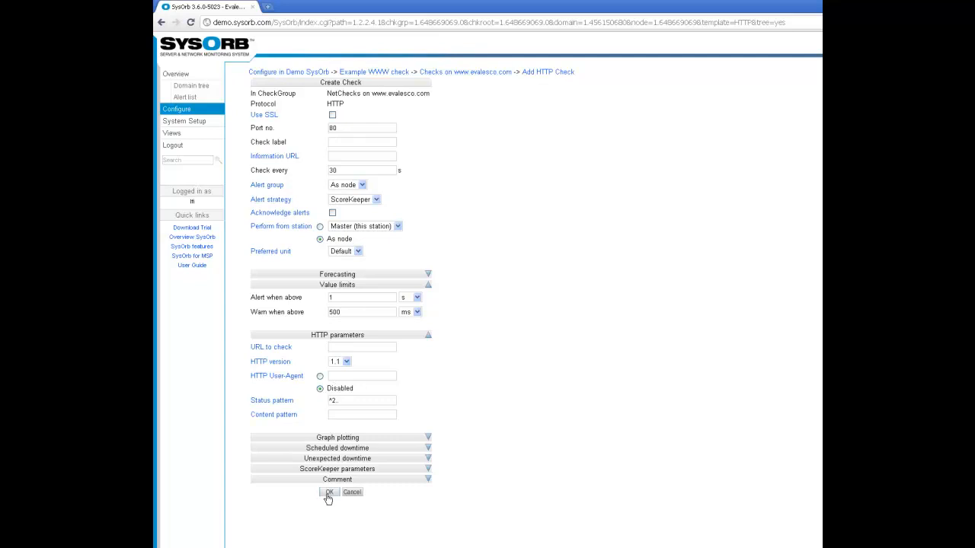
{"action": "left_click", "coordinate": [329, 492]}
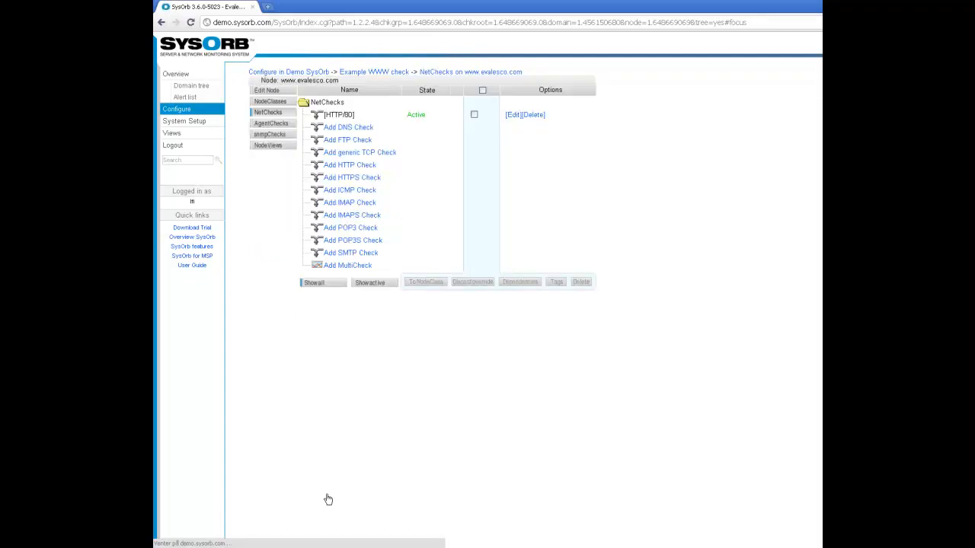
{"action": "mouse_move", "coordinate": [427, 138]}
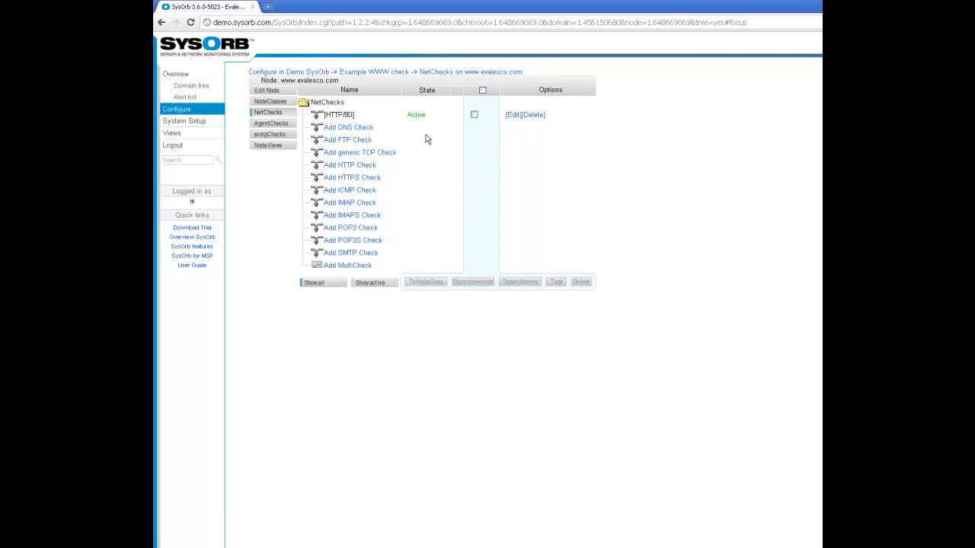
{"action": "mouse_move", "coordinate": [439, 136]}
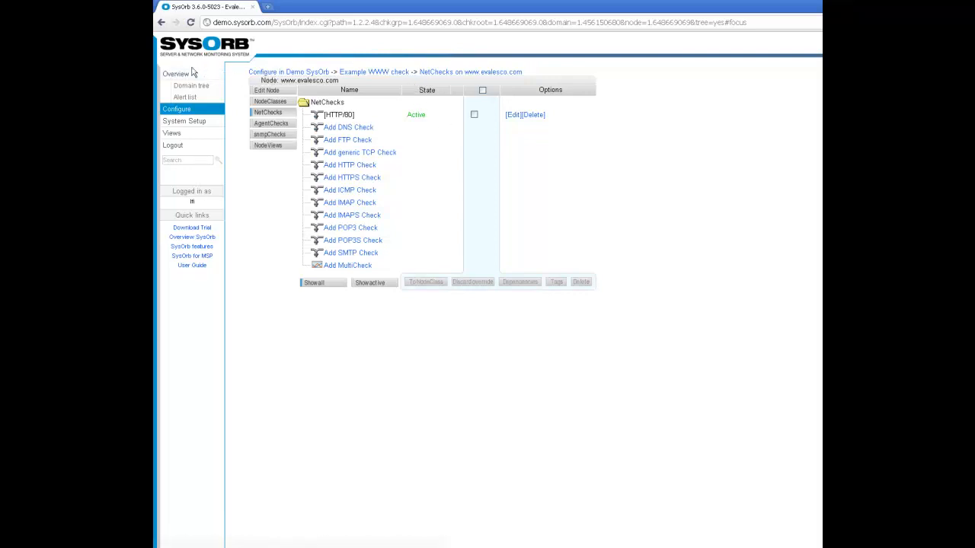
Show the node's Overview and wait for the HTTP/80 check to report Checked out fine.
{"action": "left_click", "coordinate": [175, 73]}
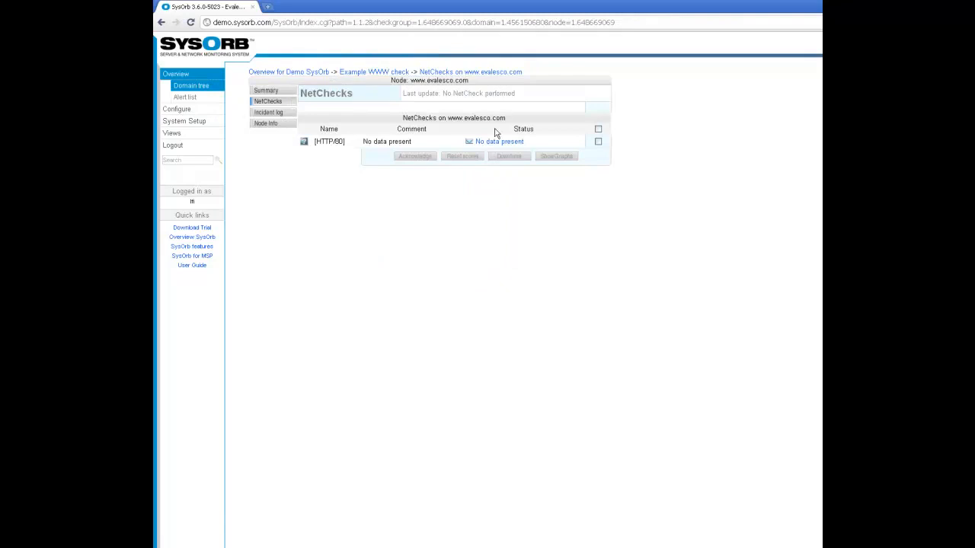
{"action": "mouse_move", "coordinate": [445, 138]}
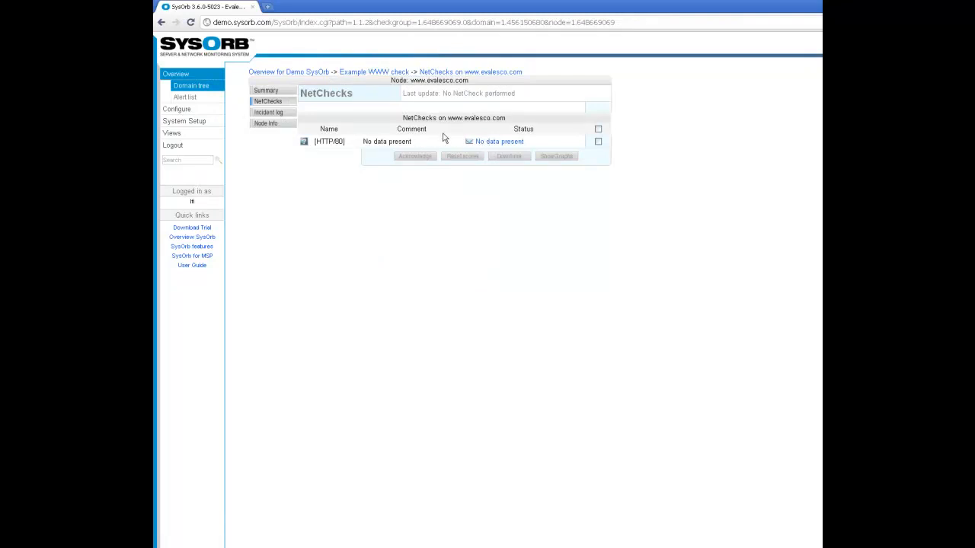
{"action": "mouse_move", "coordinate": [463, 134]}
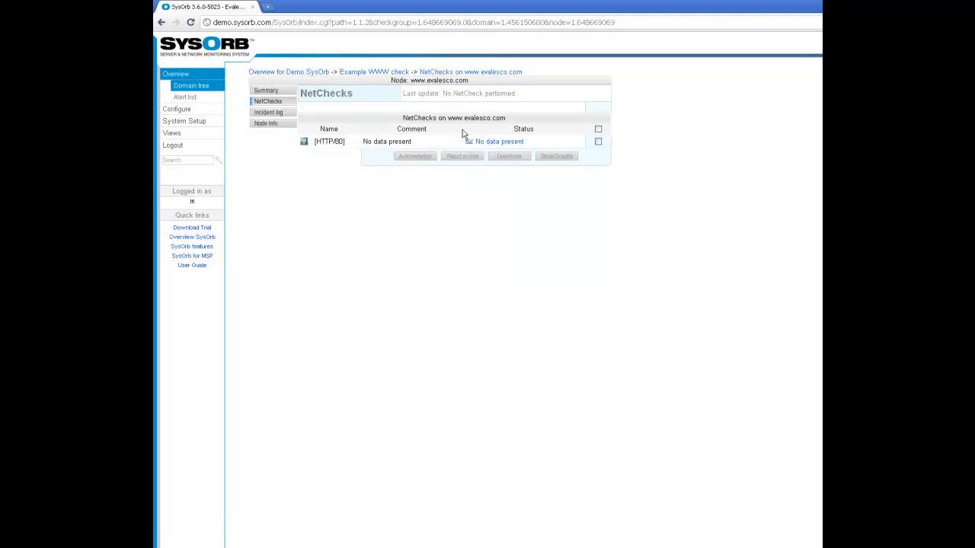
{"action": "mouse_move", "coordinate": [469, 141]}
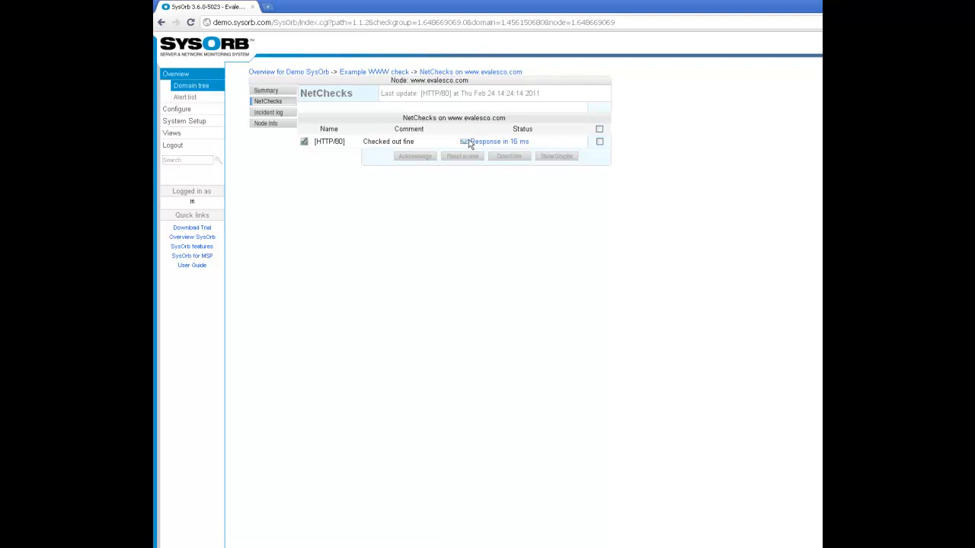
{"action": "mouse_move", "coordinate": [423, 143]}
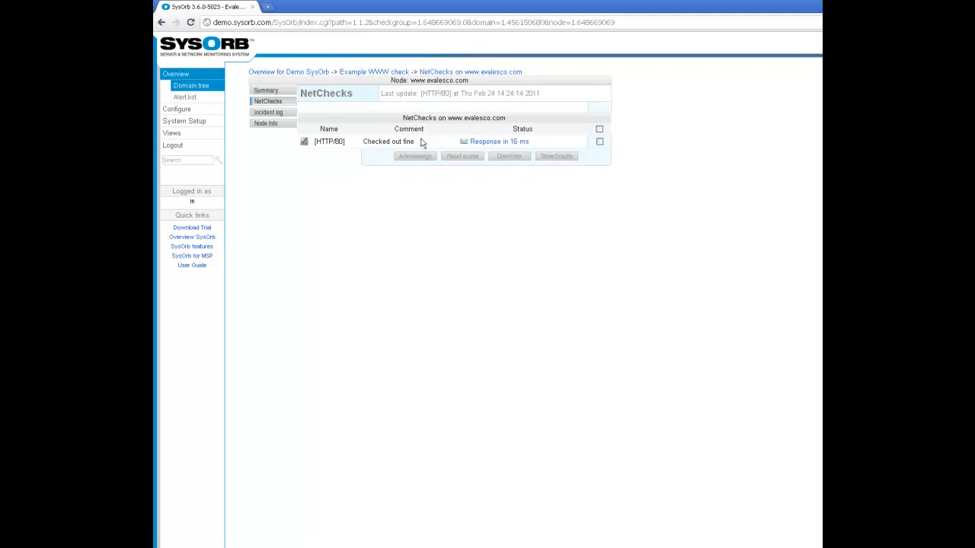
{"action": "mouse_move", "coordinate": [403, 143]}
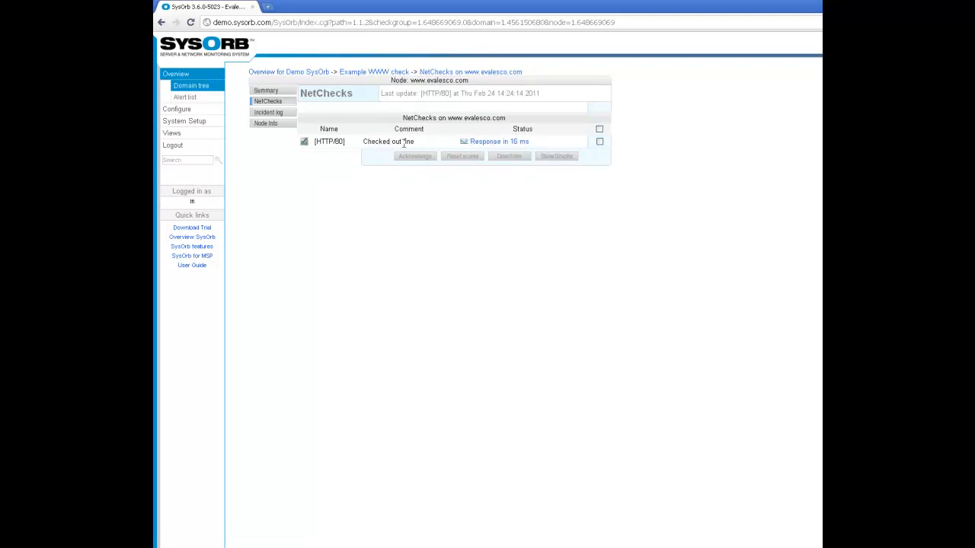
{"action": "mouse_move", "coordinate": [500, 141]}
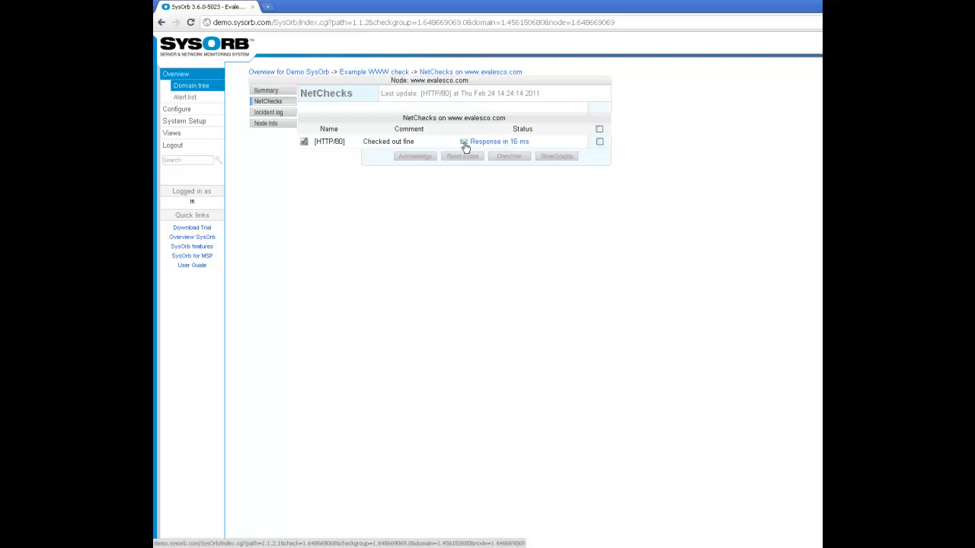
View the HTTP/80 response-time history graphs, then return to the NetChecks page.
{"action": "left_click", "coordinate": [556, 156]}
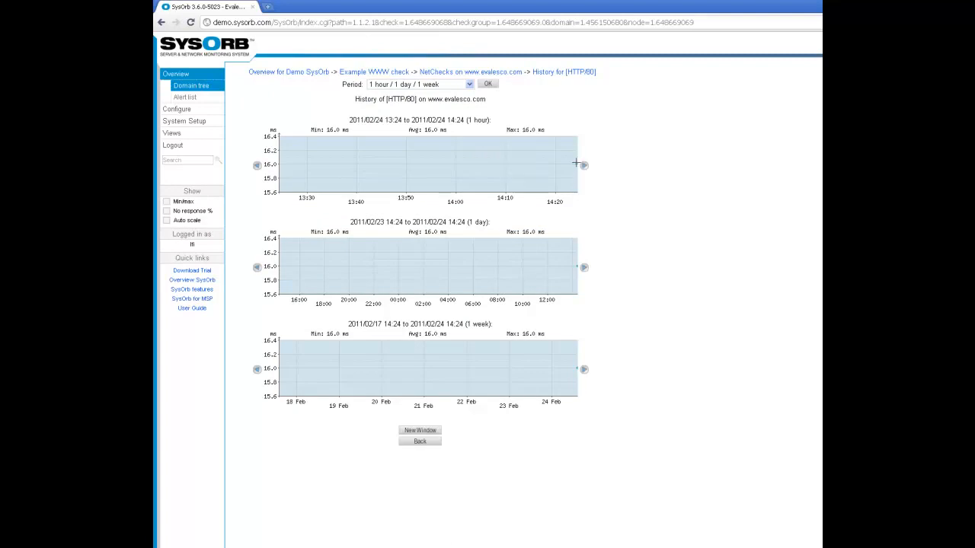
{"action": "mouse_move", "coordinate": [562, 165]}
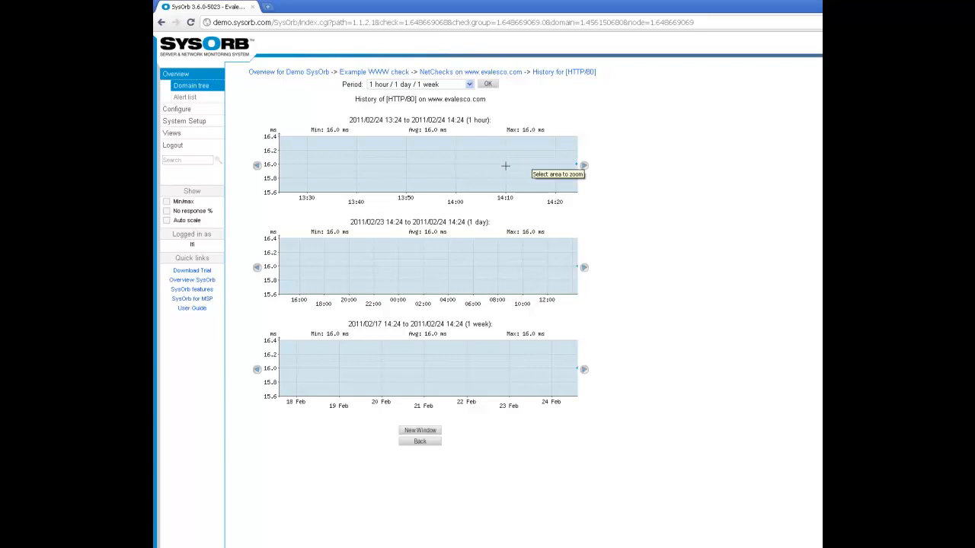
{"action": "mouse_move", "coordinate": [469, 76]}
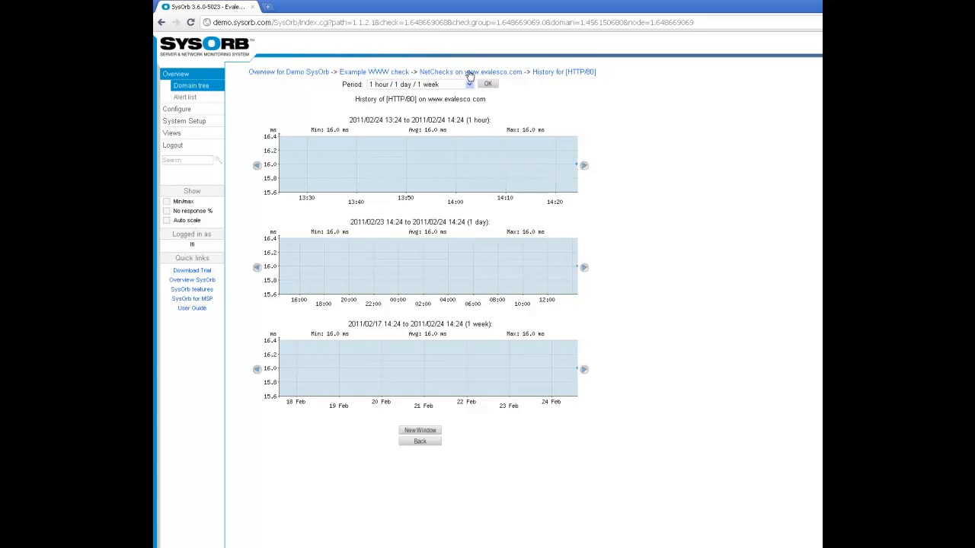
{"action": "left_click", "coordinate": [469, 71]}
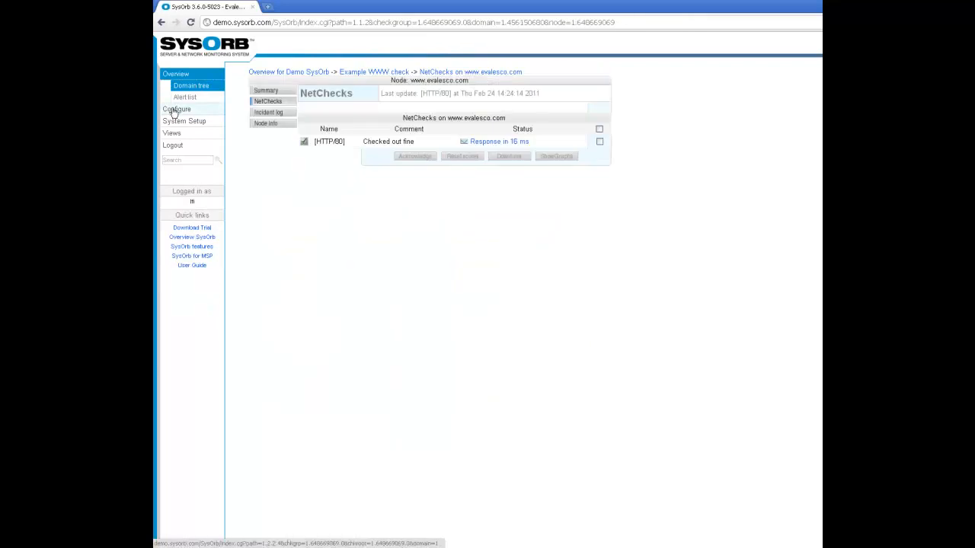
{"action": "left_click", "coordinate": [177, 109]}
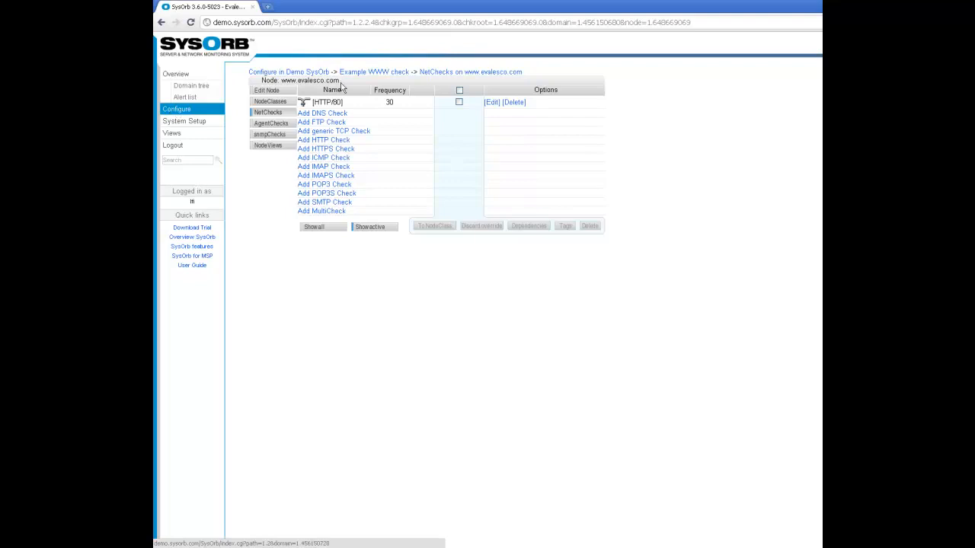
{"action": "mouse_move", "coordinate": [326, 146]}
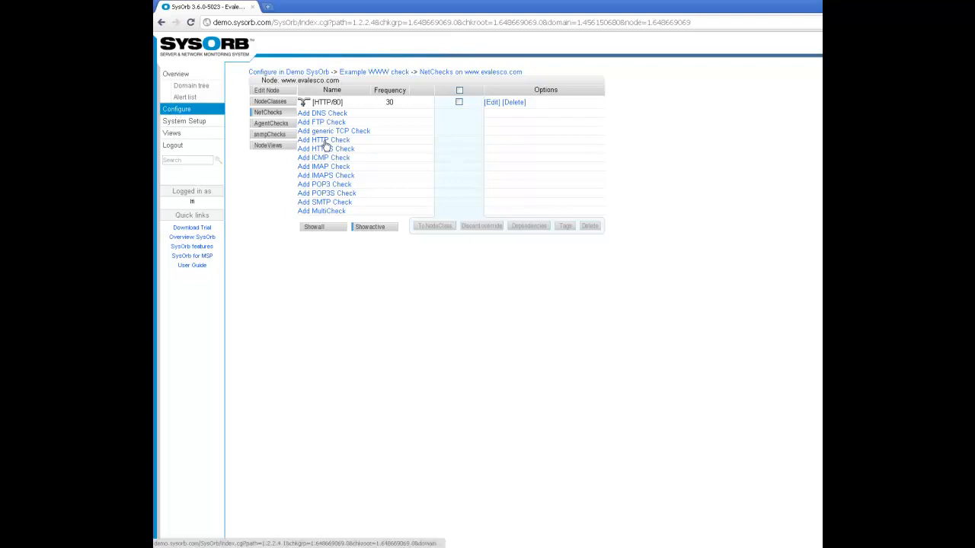
{"action": "left_click", "coordinate": [323, 140]}
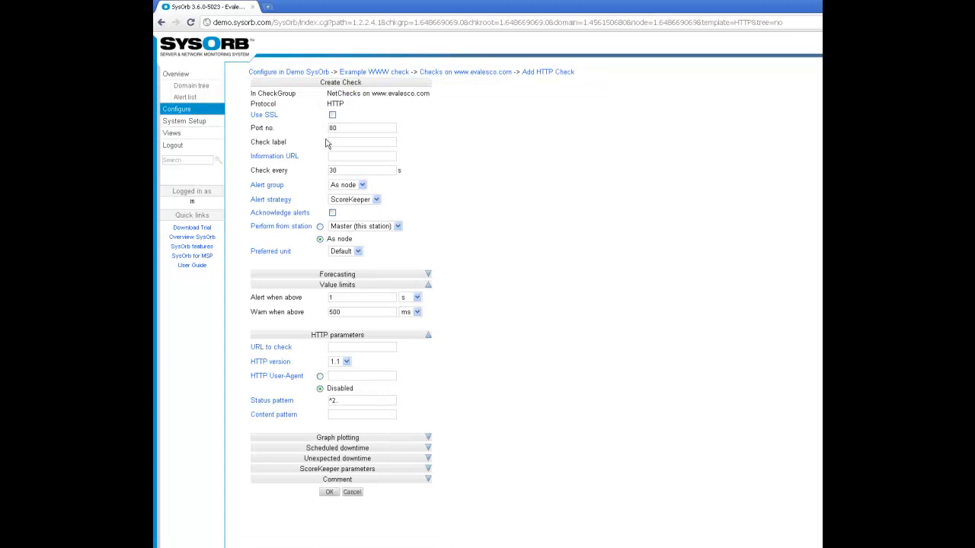
{"action": "mouse_move", "coordinate": [318, 9]}
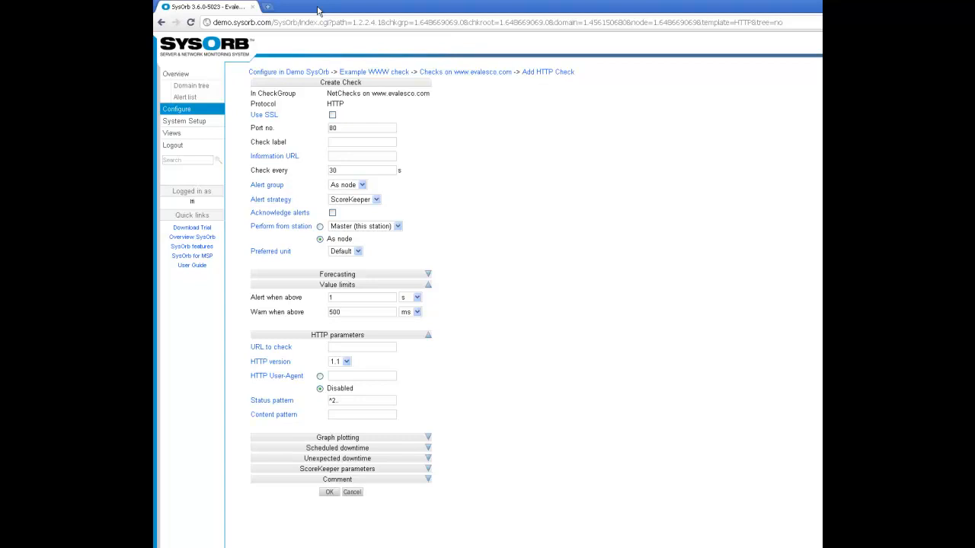
{"action": "left_click", "coordinate": [369, 6]}
{"action": "type", "text": "www.evalesco.com"}
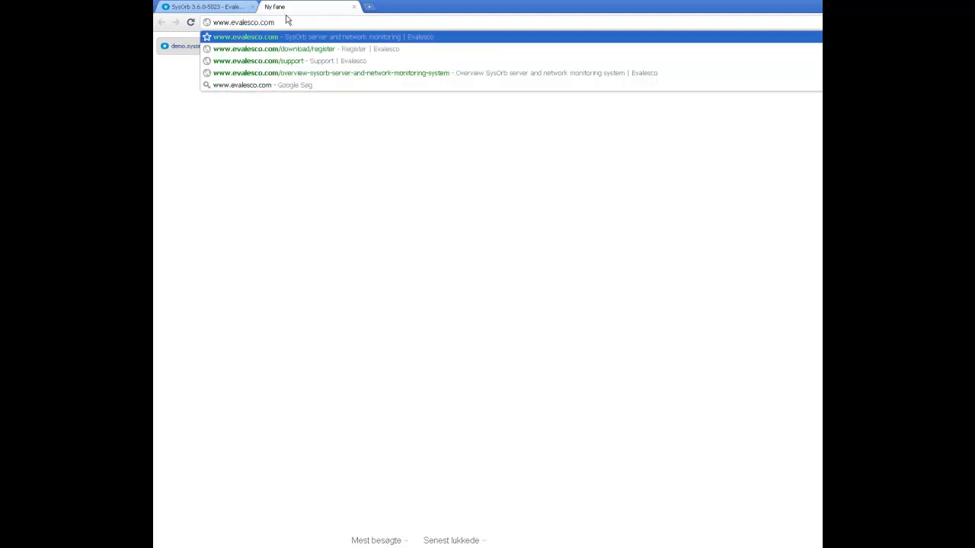
Load evalesco.com, go to its About us page and select that page's address.
{"action": "left_click", "coordinate": [320, 36]}
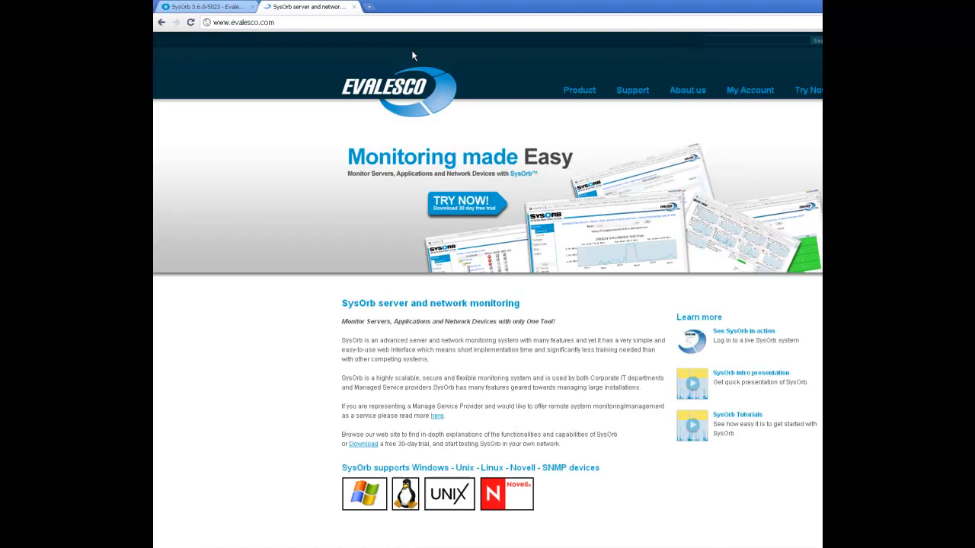
{"action": "left_click", "coordinate": [686, 90]}
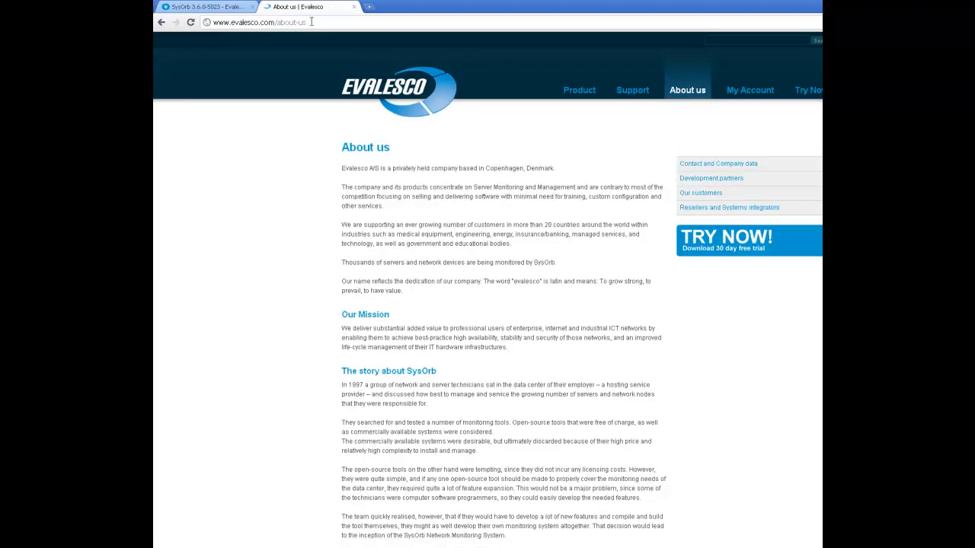
{"action": "left_click", "coordinate": [259, 22]}
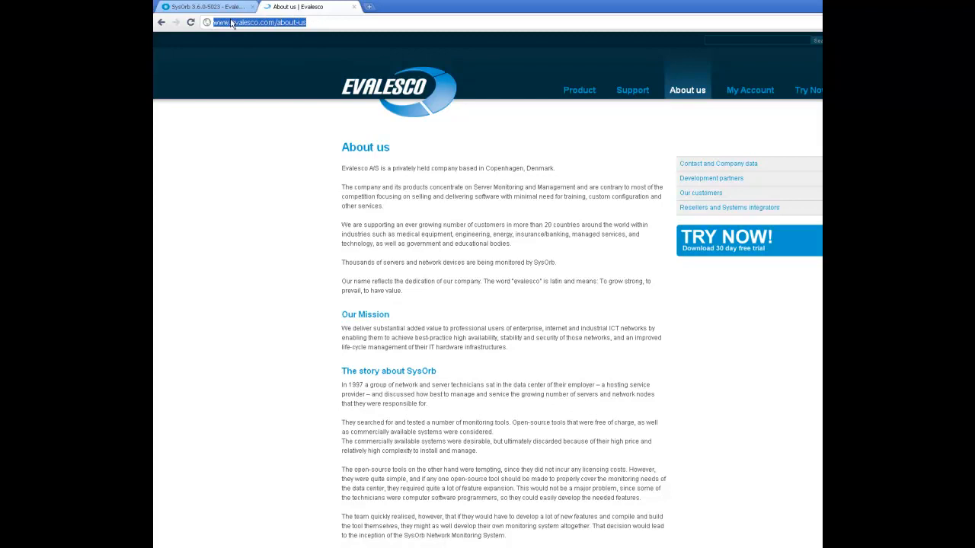
{"action": "mouse_move", "coordinate": [309, 83]}
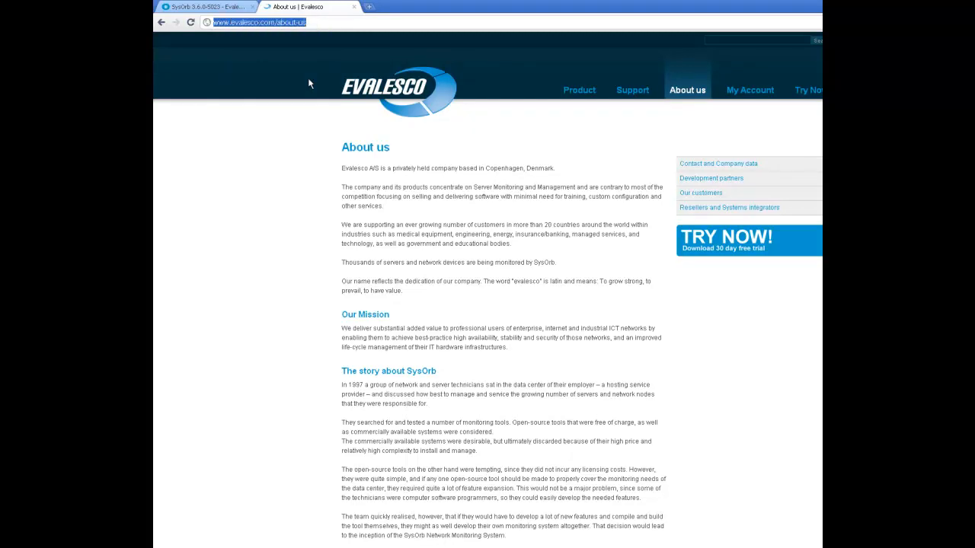
Enter the About us address (evalesco.com/about-us) as the check's URL to check.
{"action": "left_click", "coordinate": [206, 6]}
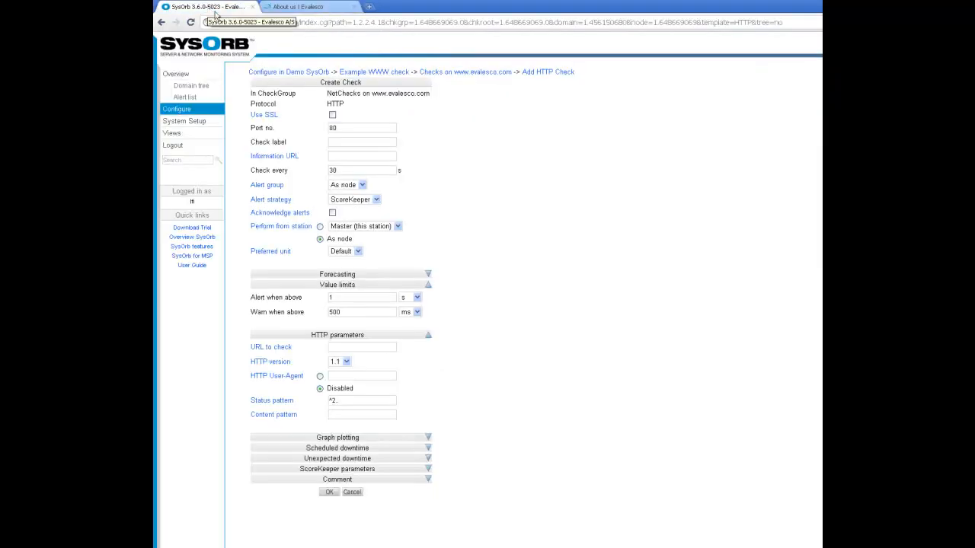
{"action": "left_click", "coordinate": [362, 347]}
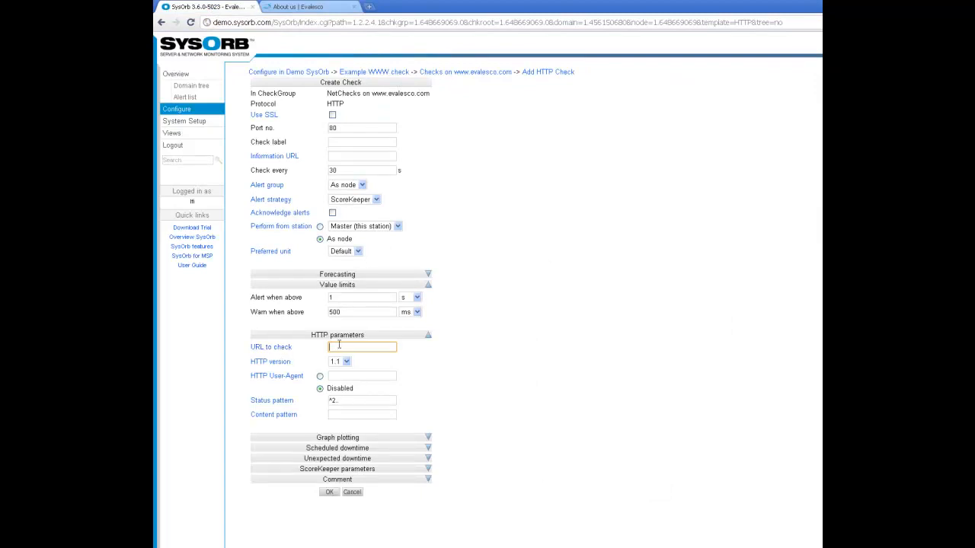
{"action": "type", "text": "evalesco.com/about-us"}
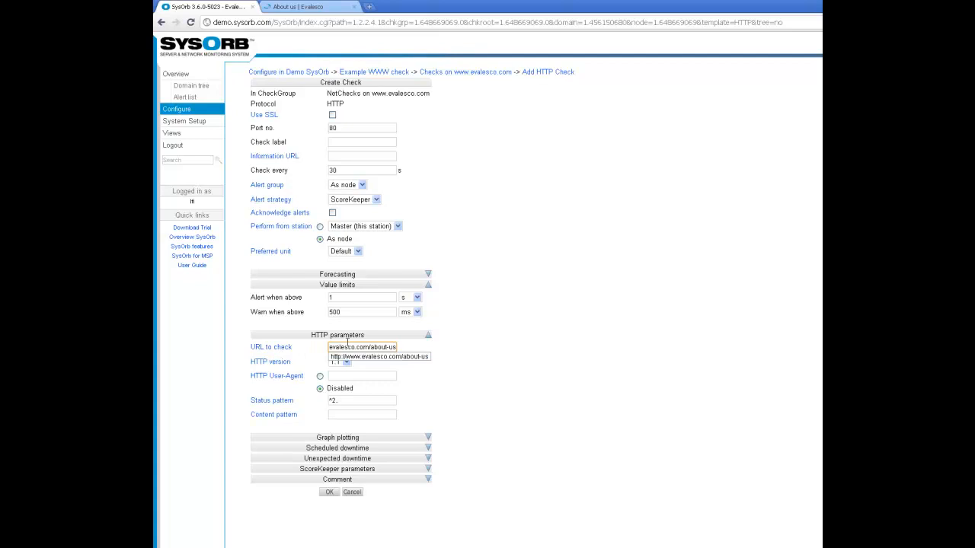
{"action": "left_click", "coordinate": [378, 356]}
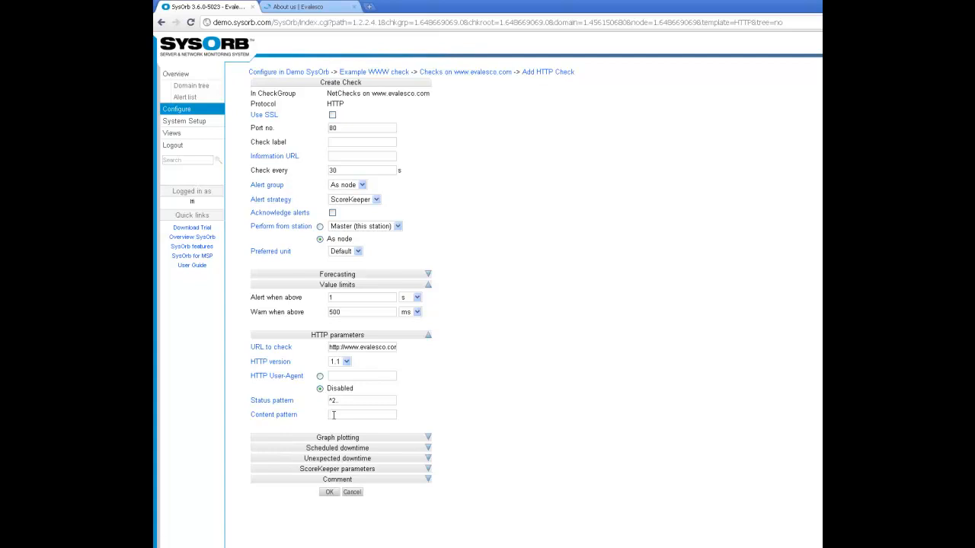
View the HTML source of the About us page in Chrome.
{"action": "left_click", "coordinate": [305, 6]}
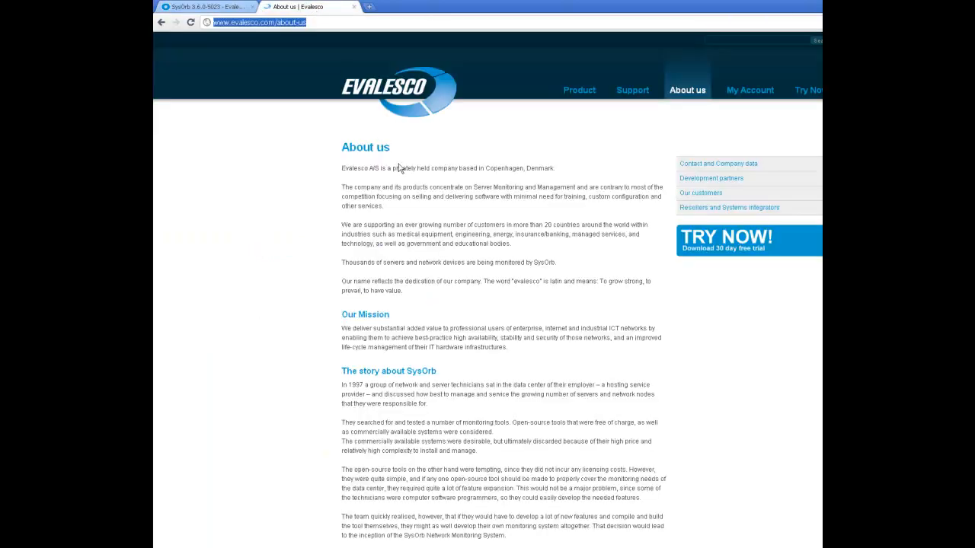
{"action": "right_click", "coordinate": [399, 168]}
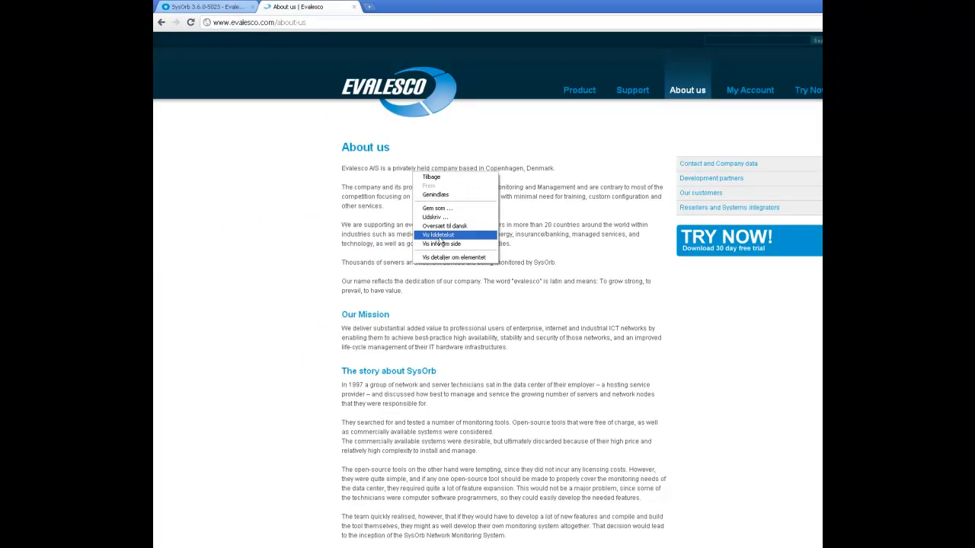
{"action": "left_click", "coordinate": [439, 234]}
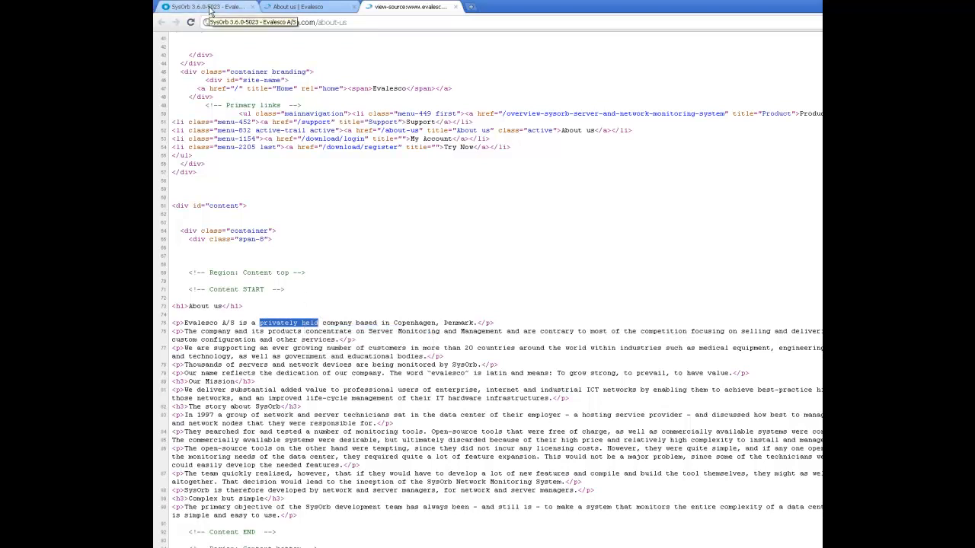
Set the new HTTP check's content pattern to 'privately held'.
{"action": "left_click", "coordinate": [201, 6]}
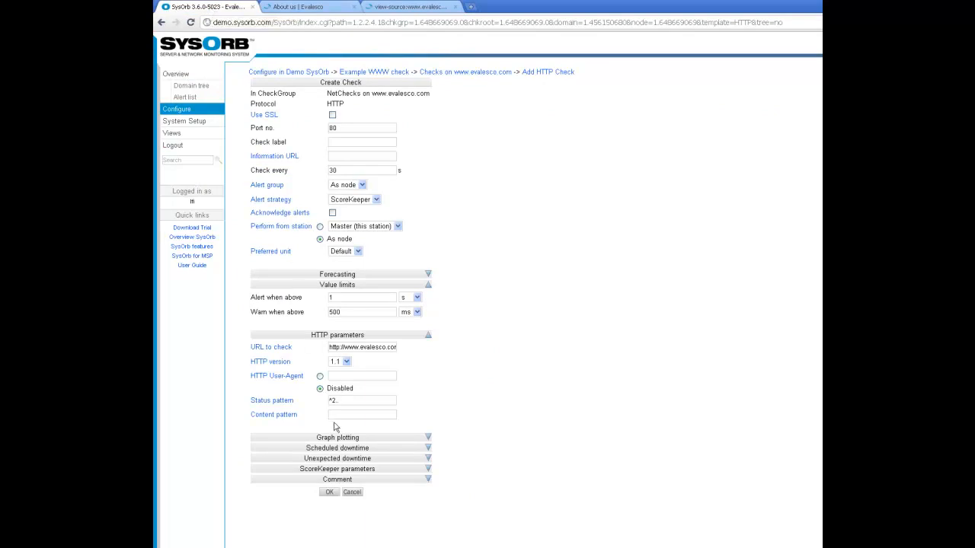
{"action": "left_click", "coordinate": [363, 415]}
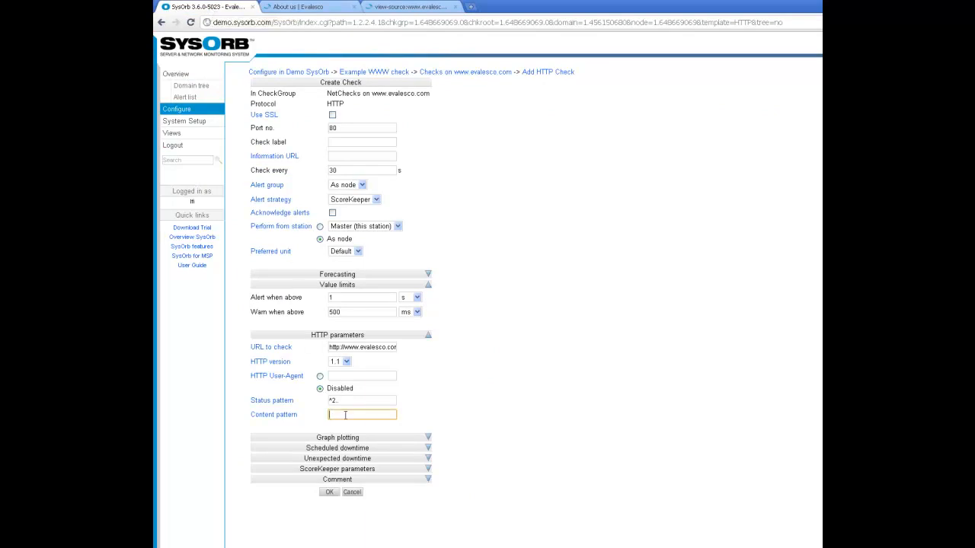
{"action": "type", "text": "privately held"}
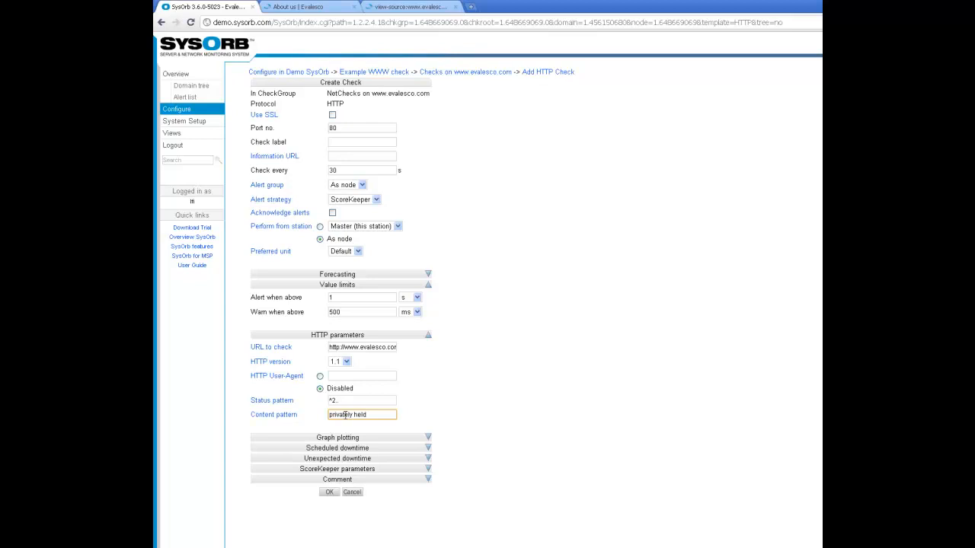
{"action": "mouse_move", "coordinate": [480, 311]}
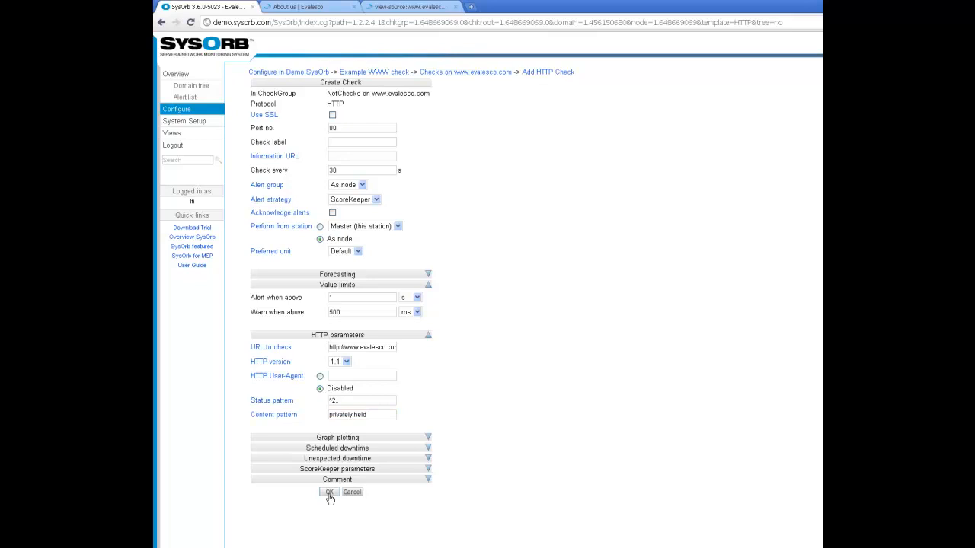
After the duplicate-name rejection, rename the check label to '/about us' and resubmit it.
{"action": "left_click", "coordinate": [329, 492]}
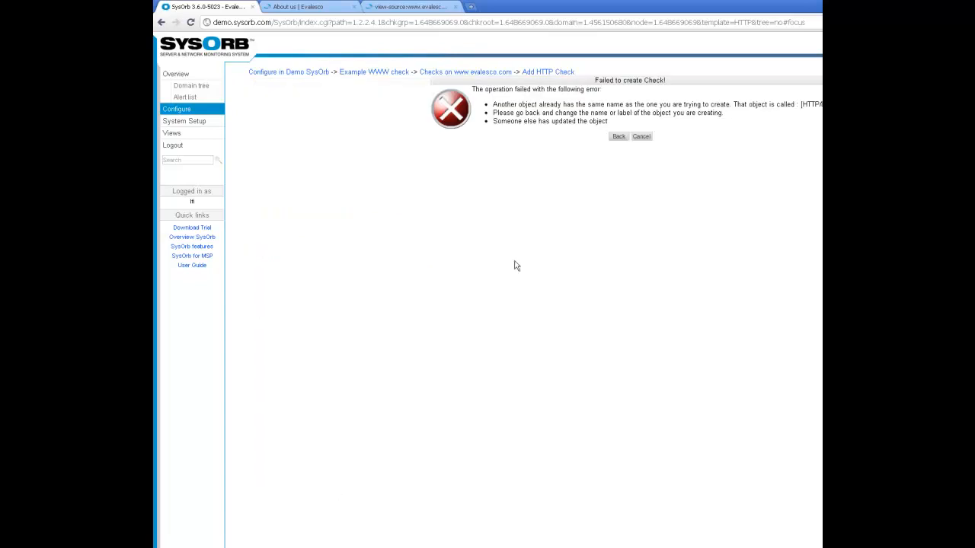
{"action": "mouse_move", "coordinate": [557, 109]}
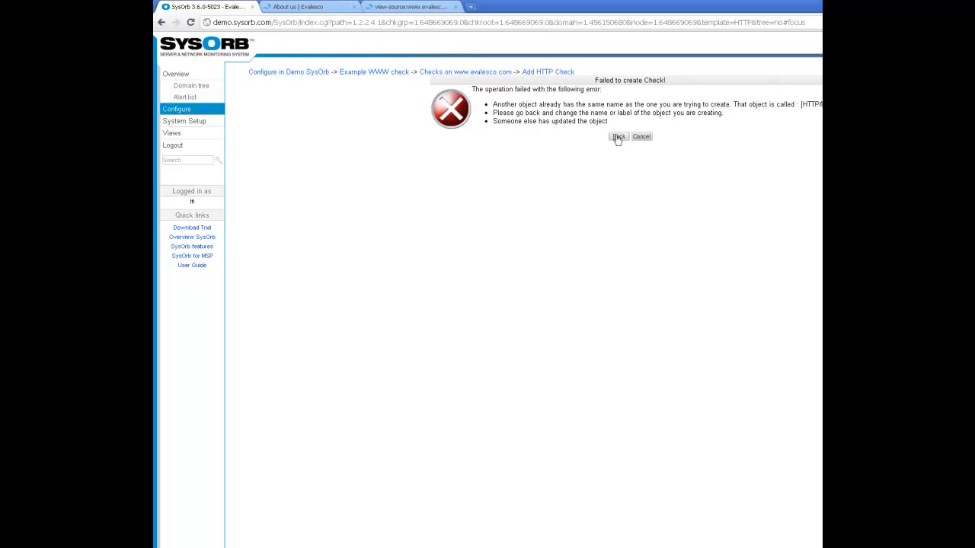
{"action": "left_click", "coordinate": [618, 137]}
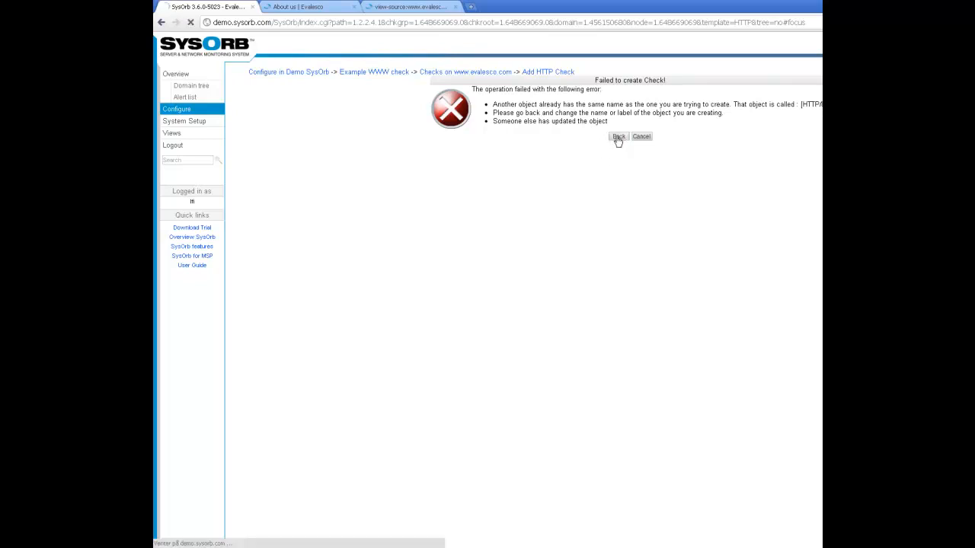
{"action": "left_click", "coordinate": [618, 137]}
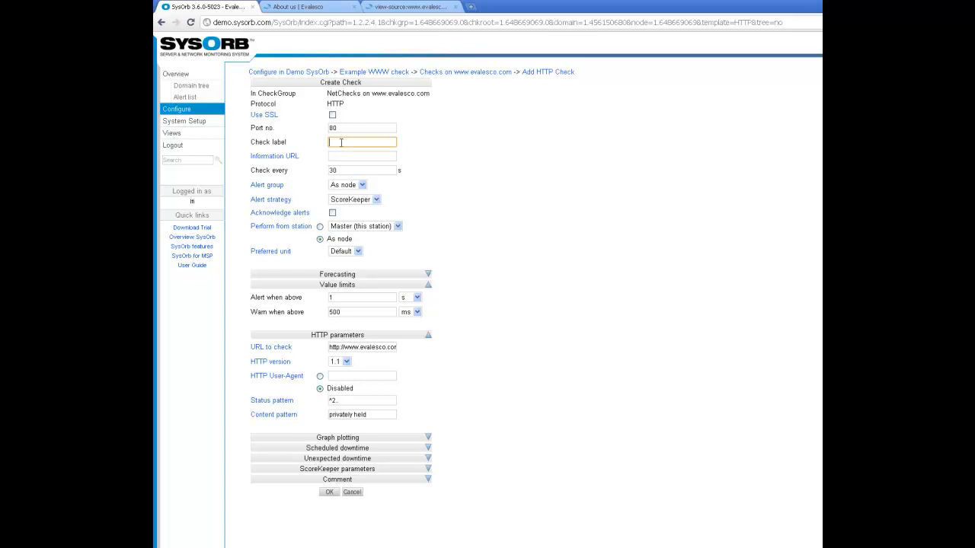
{"action": "type", "text": "/about us"}
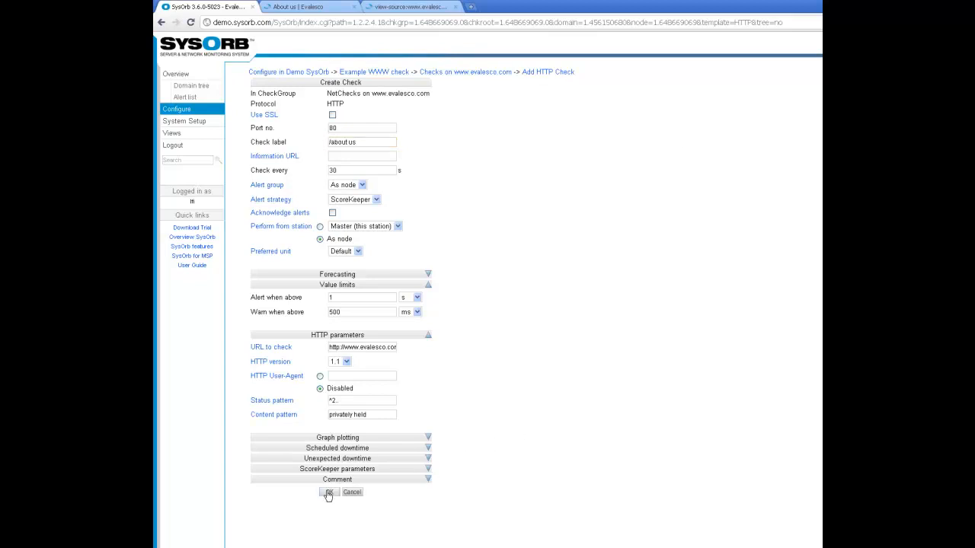
{"action": "left_click", "coordinate": [327, 493]}
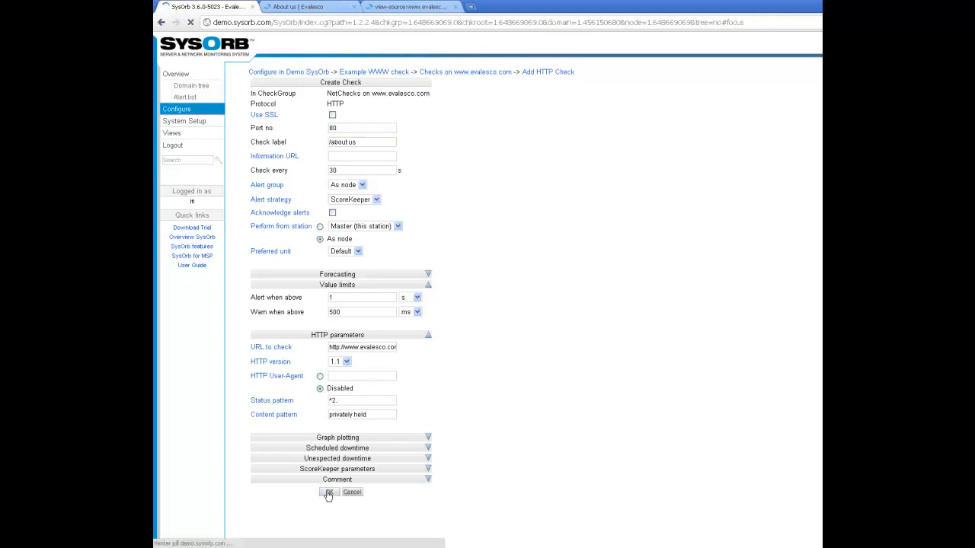
{"action": "left_click", "coordinate": [327, 492]}
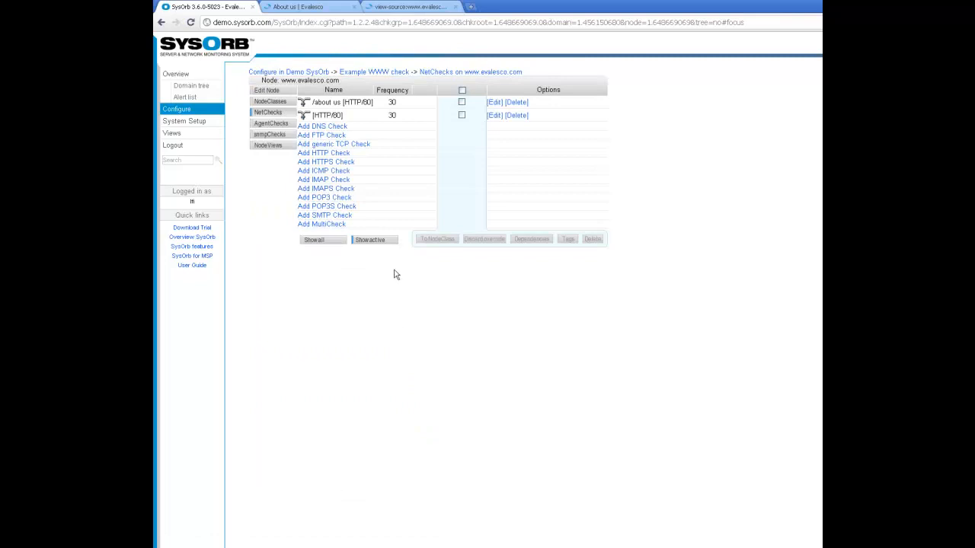
{"action": "mouse_move", "coordinate": [442, 75]}
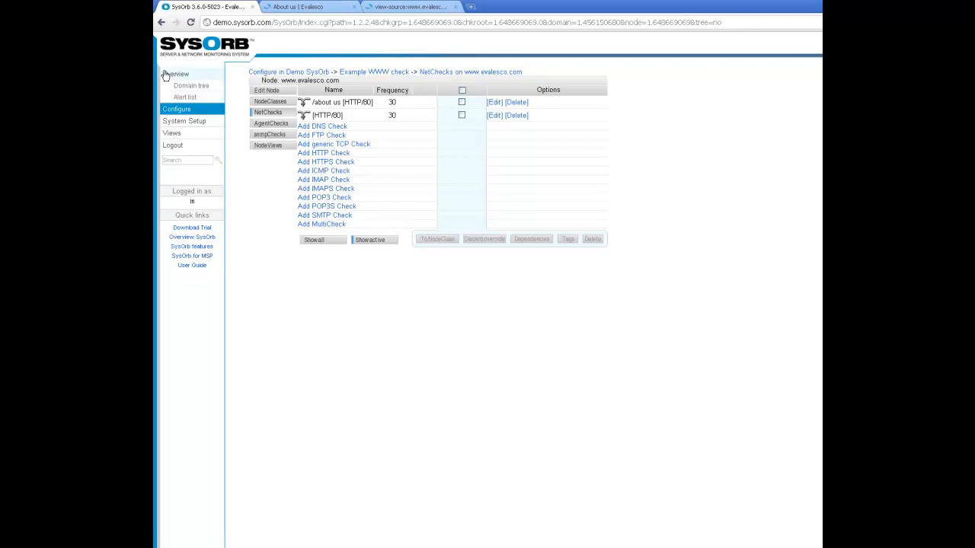
Reload the NetChecks overview until both checks report Checked out fine at 45 ms and 21 ms.
{"action": "left_click", "coordinate": [177, 73]}
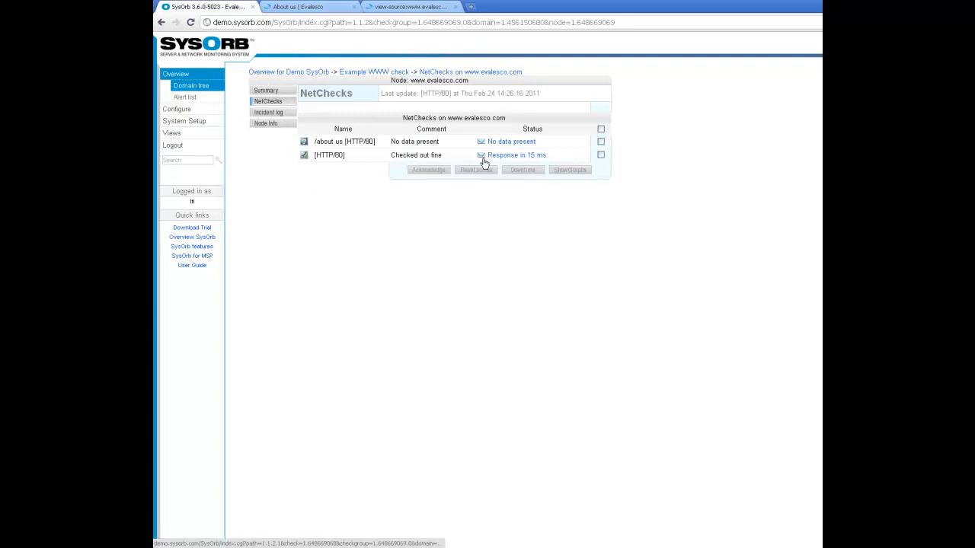
{"action": "mouse_move", "coordinate": [423, 140]}
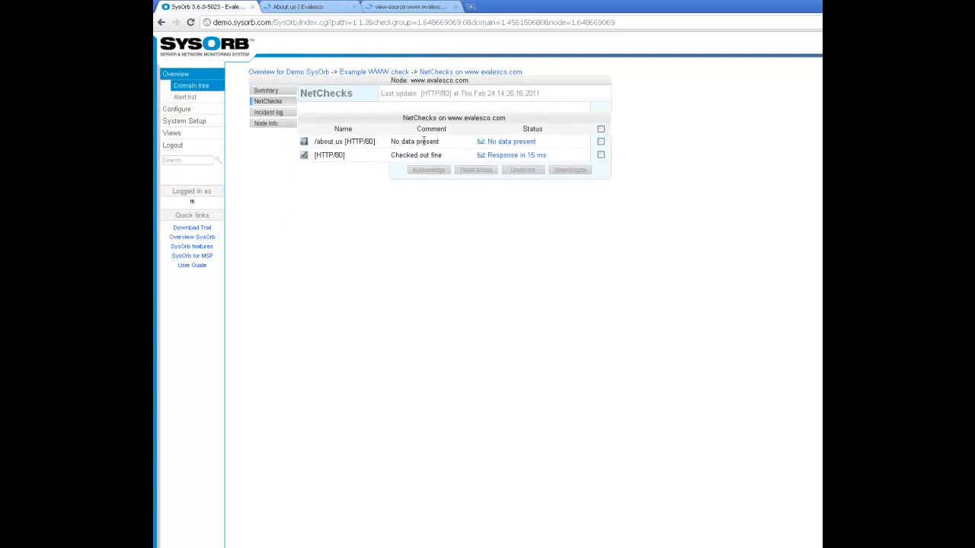
{"action": "mouse_move", "coordinate": [495, 143]}
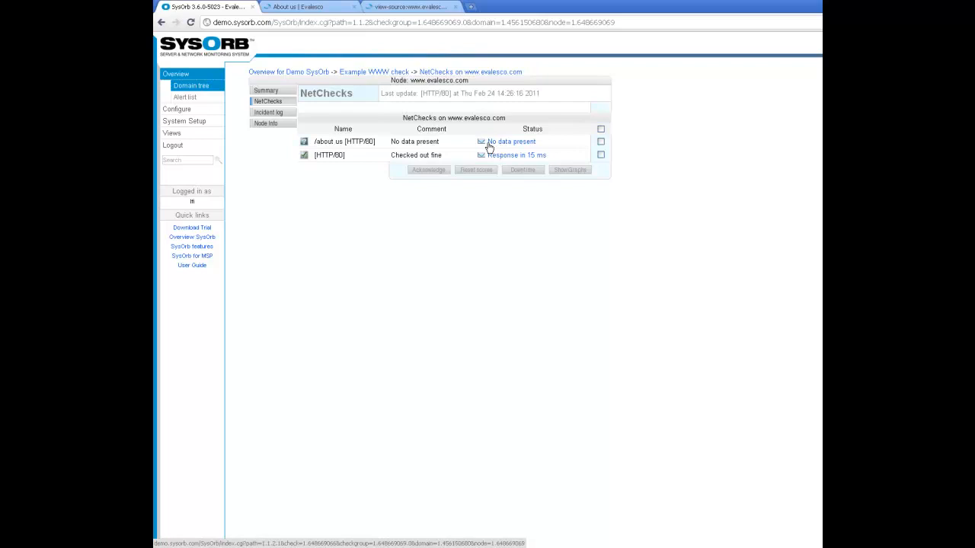
{"action": "mouse_move", "coordinate": [484, 150]}
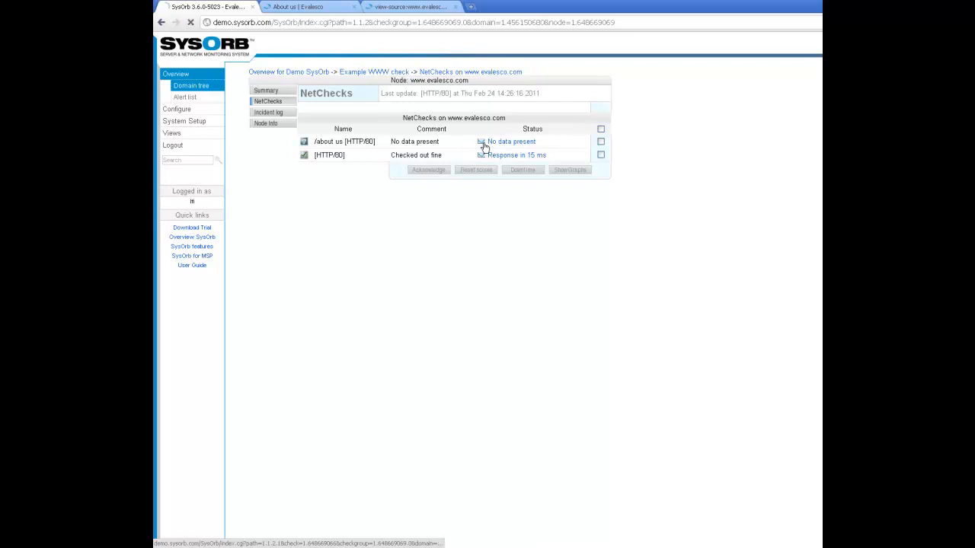
{"action": "left_click", "coordinate": [191, 23]}
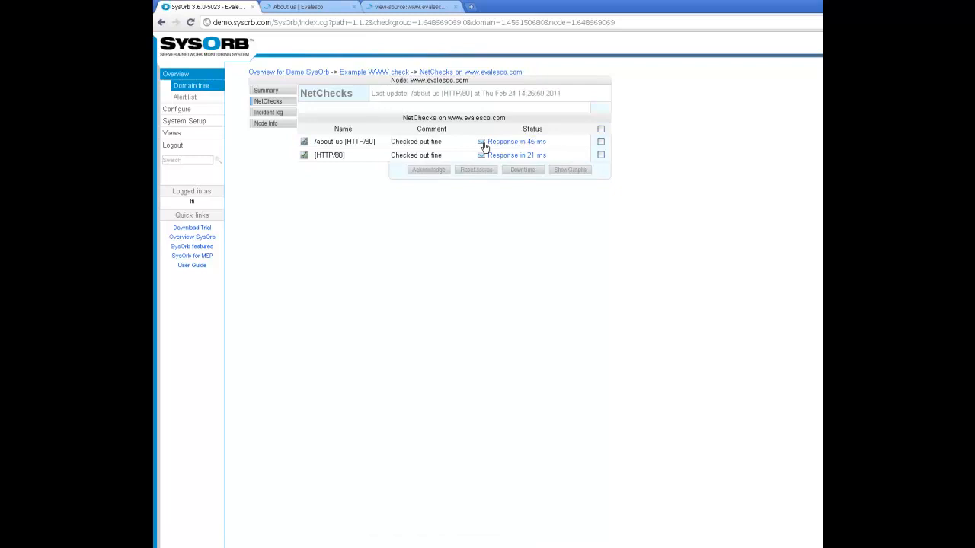
{"action": "mouse_move", "coordinate": [399, 153]}
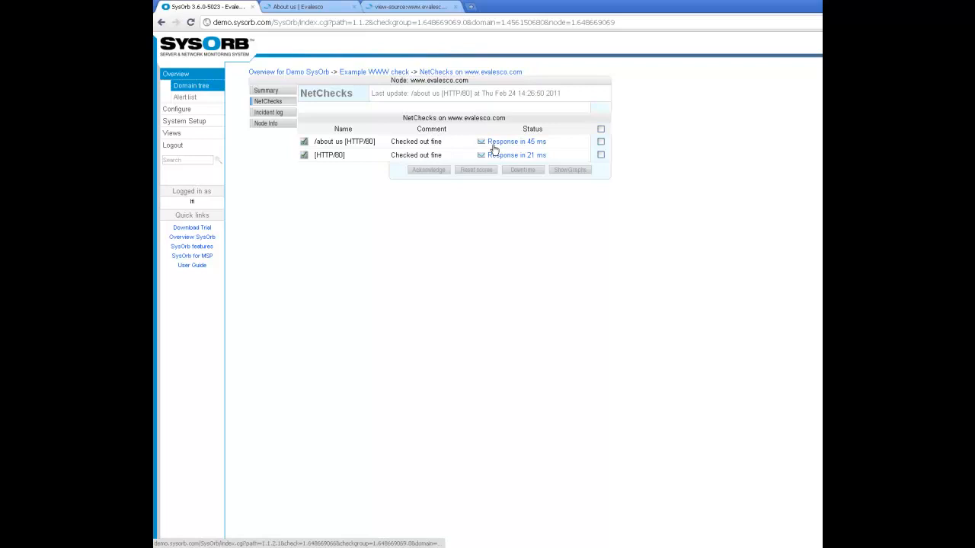
View the /about us check's response-time graphs for the past hour, day and week.
{"action": "left_click", "coordinate": [517, 140]}
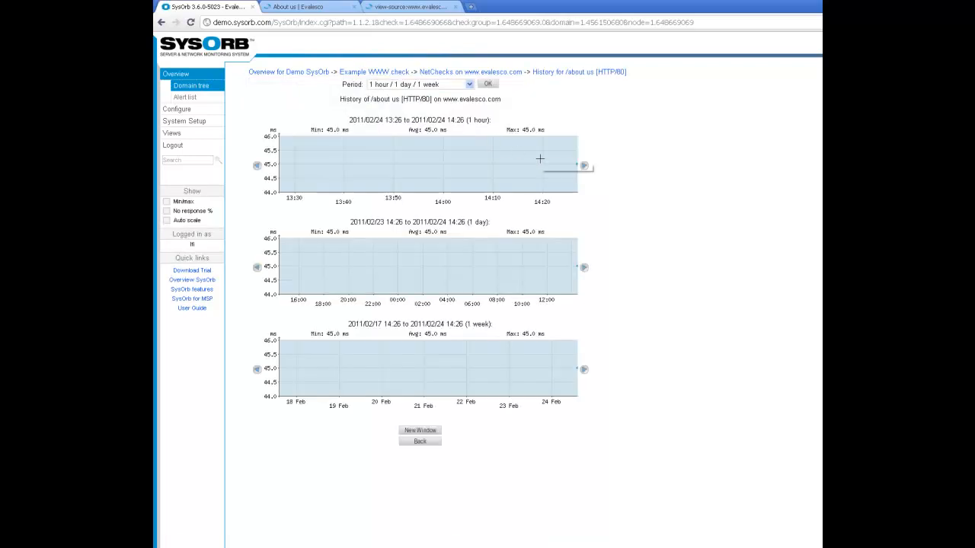
{"action": "mouse_move", "coordinate": [556, 153]}
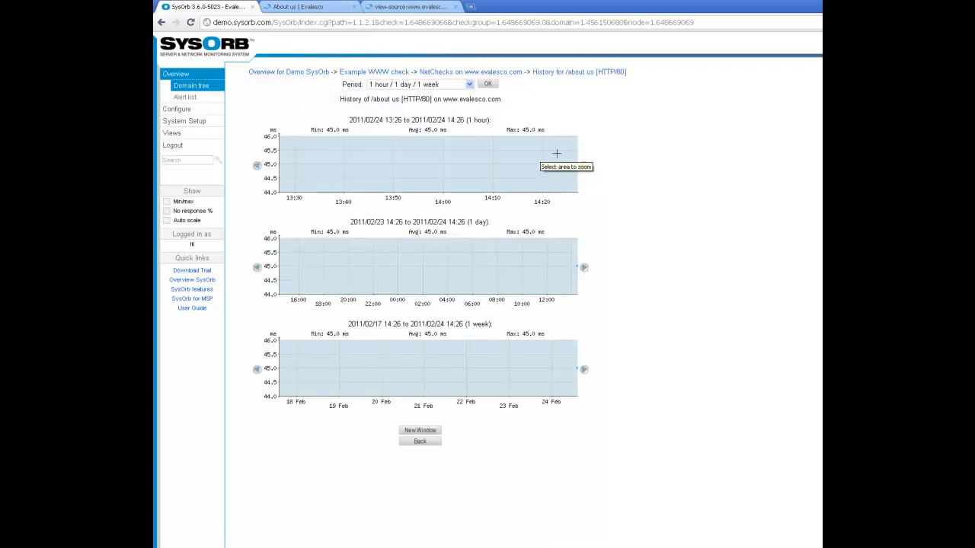
{"action": "mouse_move", "coordinate": [576, 166]}
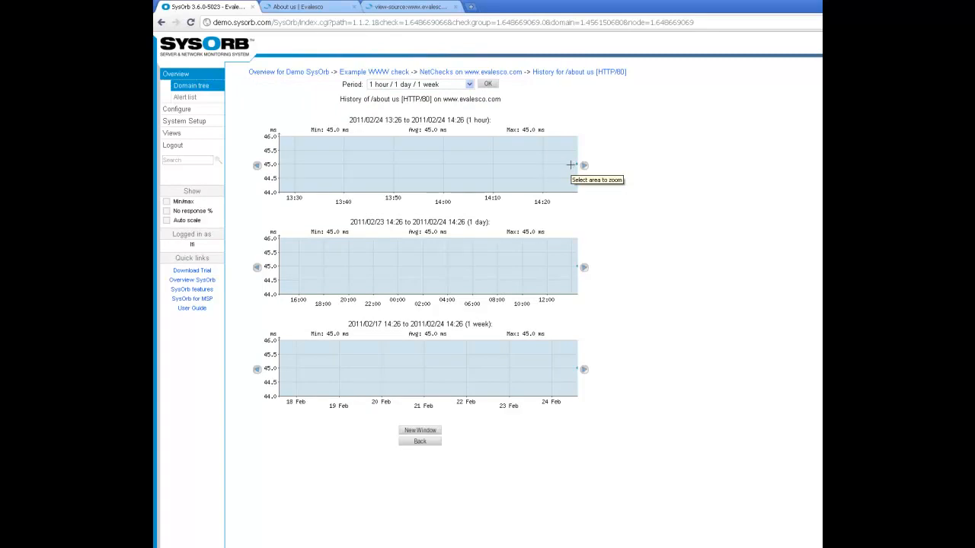
{"action": "mouse_move", "coordinate": [555, 164]}
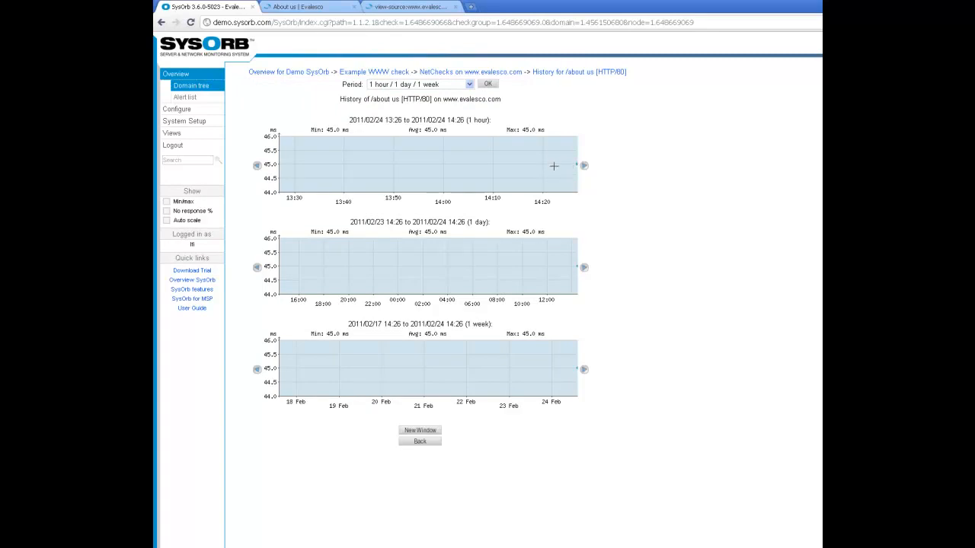
{"action": "mouse_move", "coordinate": [471, 73]}
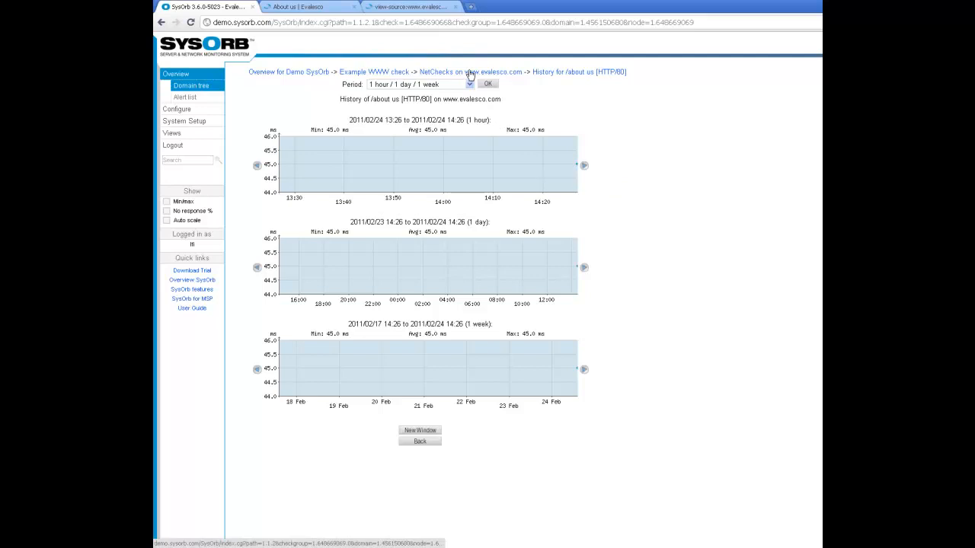
{"action": "left_click", "coordinate": [469, 72]}
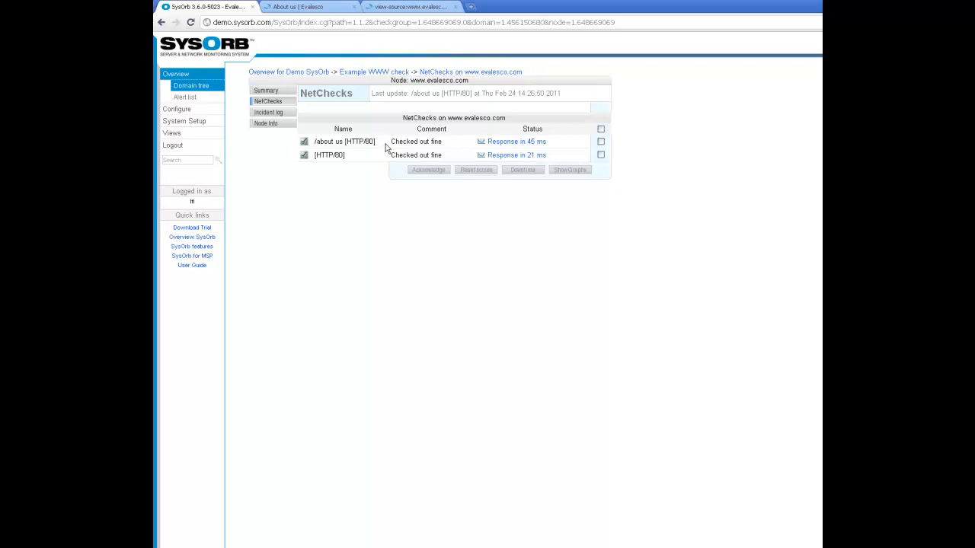
{"action": "mouse_move", "coordinate": [426, 129]}
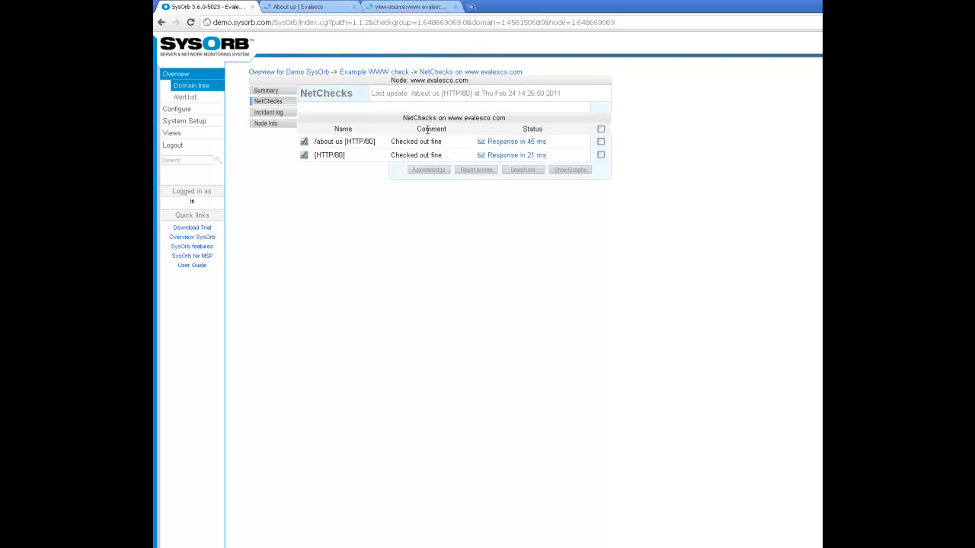
{"action": "mouse_move", "coordinate": [369, 176]}
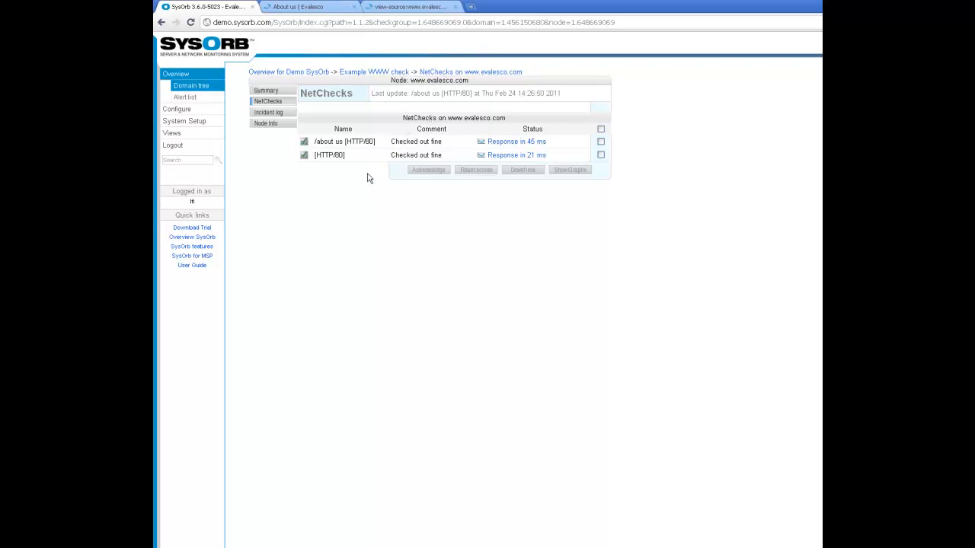
{"action": "mouse_move", "coordinate": [354, 222]}
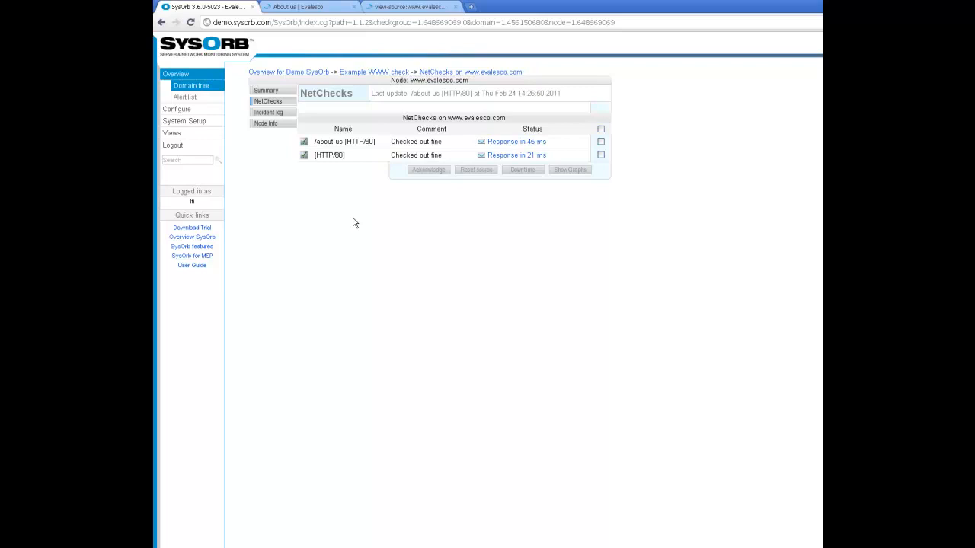
{"action": "mouse_move", "coordinate": [403, 142]}
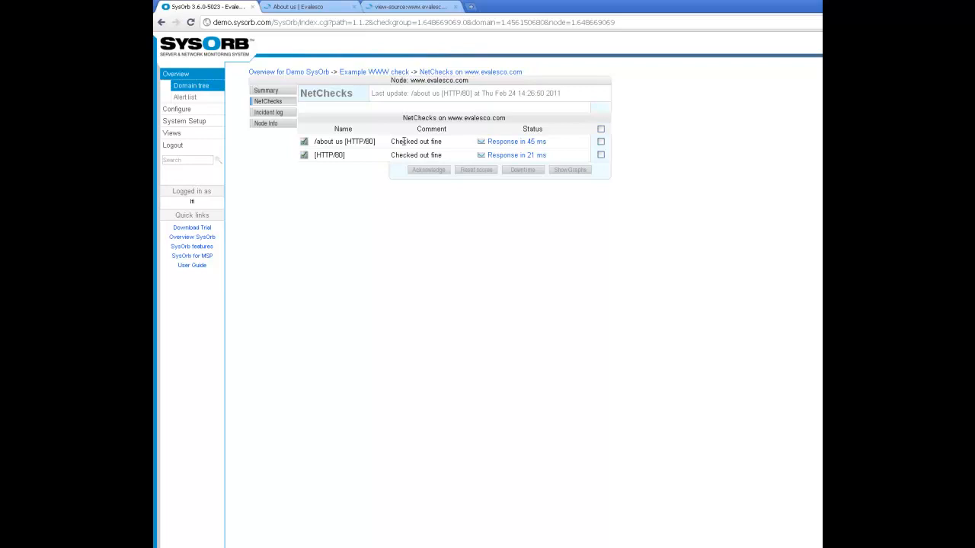